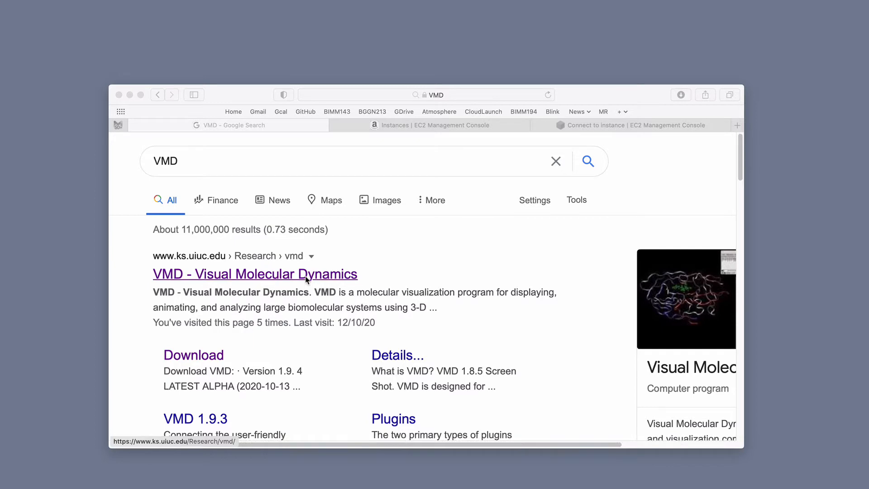
- Open the 'VMD - Visual Molecular Dynamics' Google result and scroll through the homepage
{"action": "left_click", "coordinate": [255, 274]}
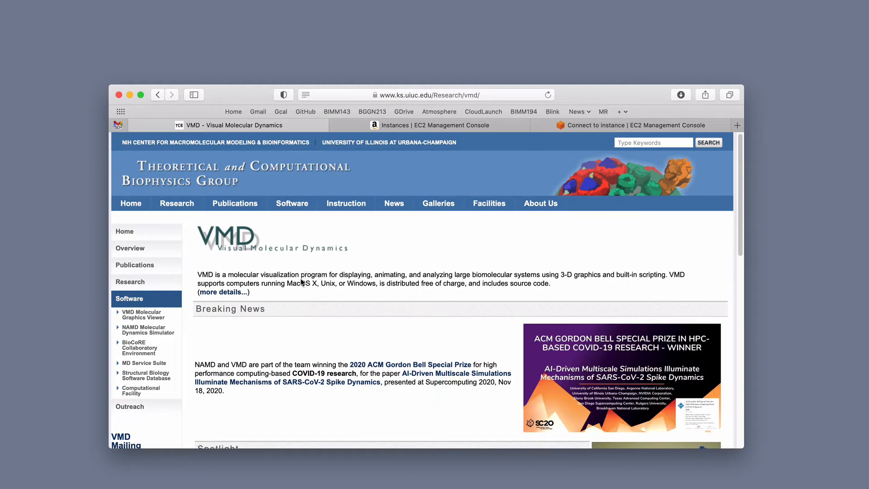
{"action": "scroll", "scroll_direction": "down", "scroll_amount": 3}
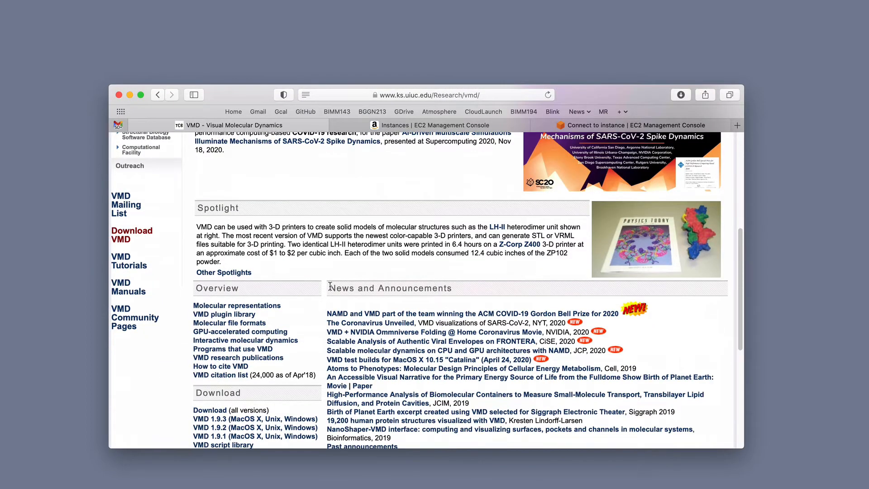
{"action": "scroll", "scroll_direction": "up", "scroll_amount": 3}
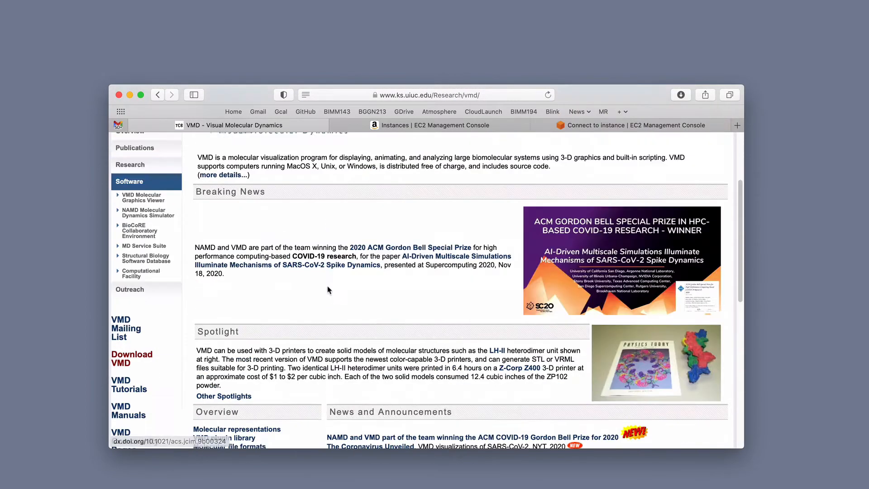
{"action": "scroll", "scroll_direction": "down", "scroll_amount": 3}
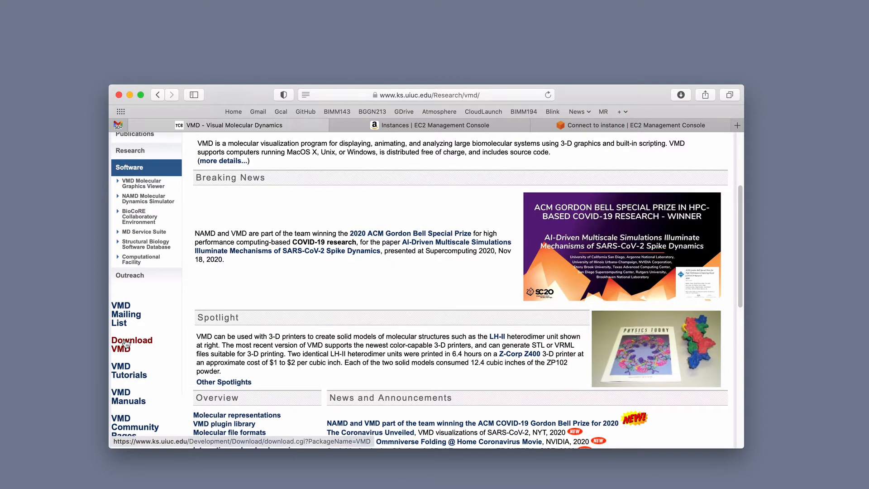
- Follow the 'Download VMD' sidebar link to the VMD Software Downloads page
{"action": "left_click", "coordinate": [132, 341]}
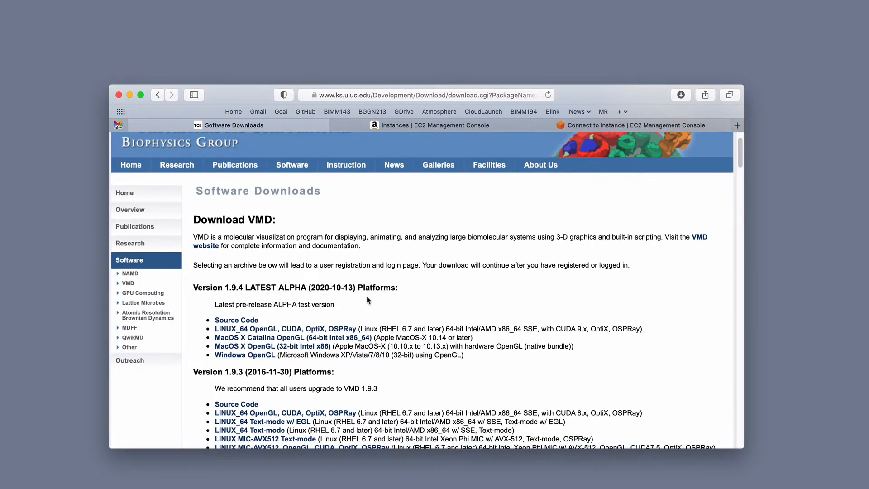
{"action": "scroll", "scroll_direction": "down", "scroll_amount": 3}
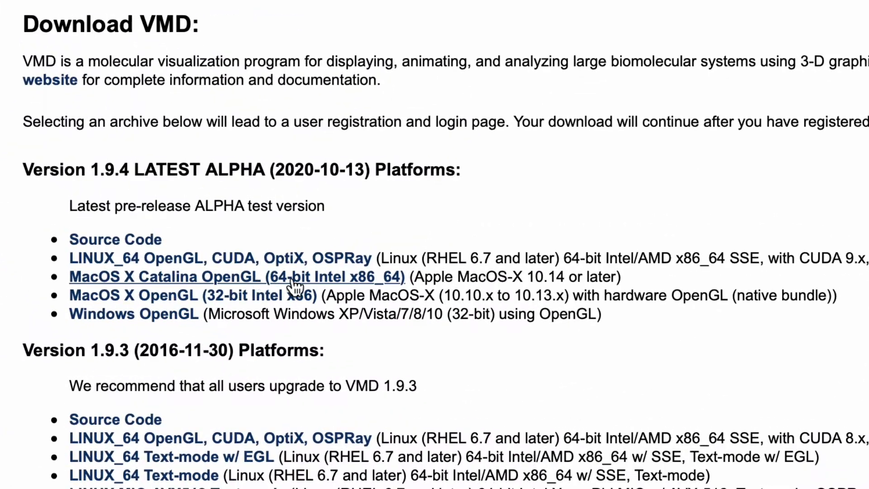
{"action": "mouse_move", "coordinate": [308, 285]}
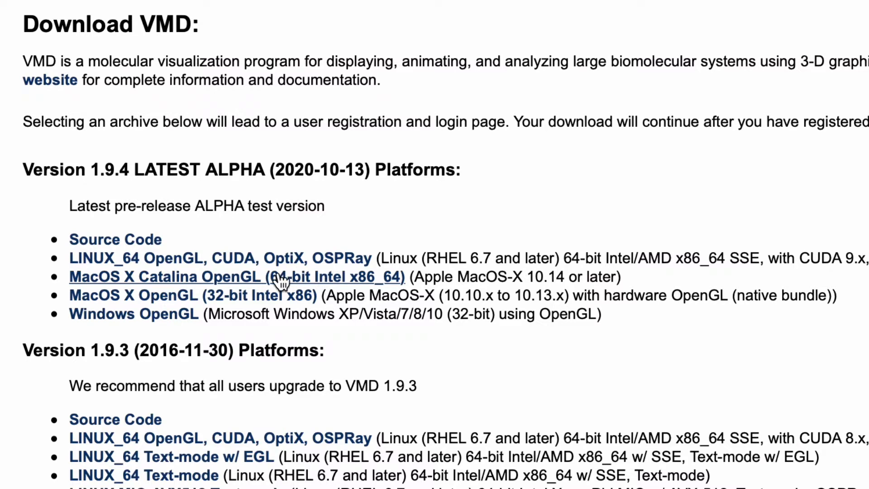
{"action": "mouse_move", "coordinate": [348, 282]}
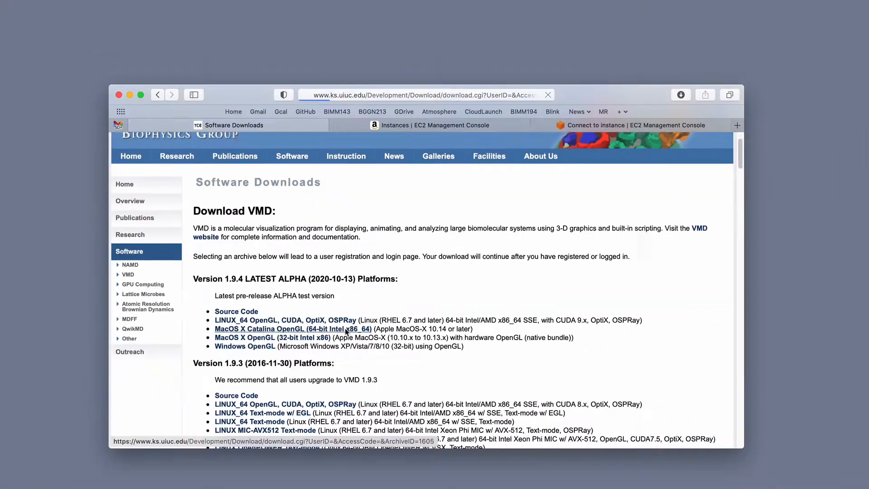
- Choose the MacOS X Catalina 64-bit build and log in to reach the 1.9.4 license
{"action": "left_click", "coordinate": [293, 329]}
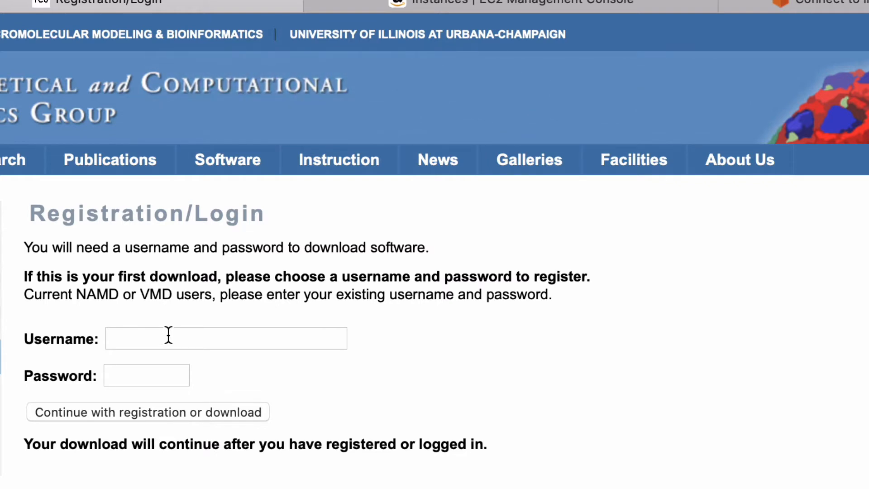
{"action": "mouse_move", "coordinate": [190, 338]}
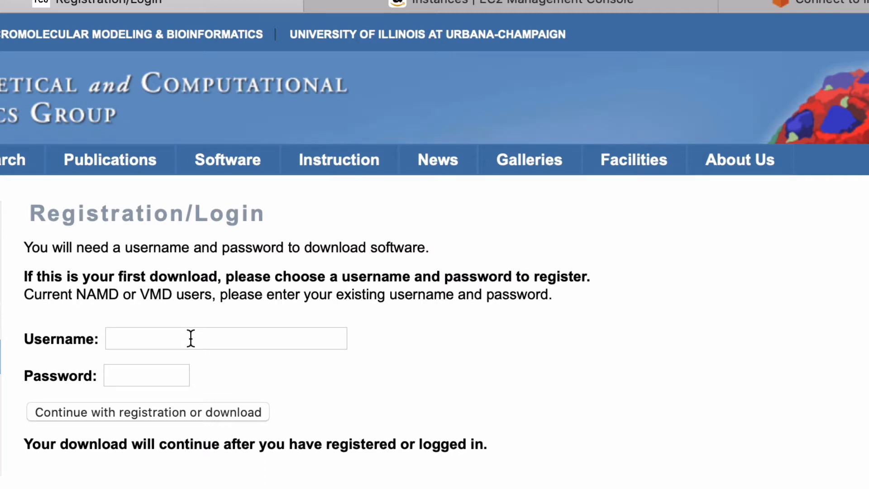
{"action": "left_click", "coordinate": [225, 339]}
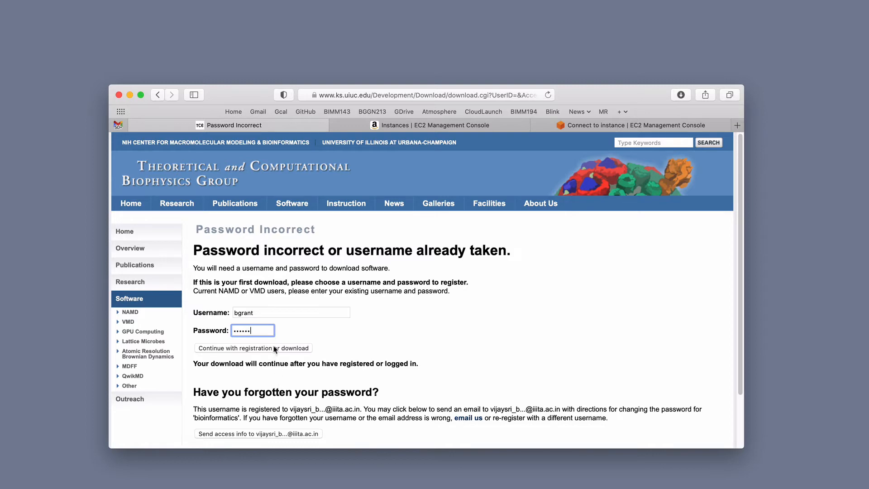
{"action": "left_click", "coordinate": [253, 348]}
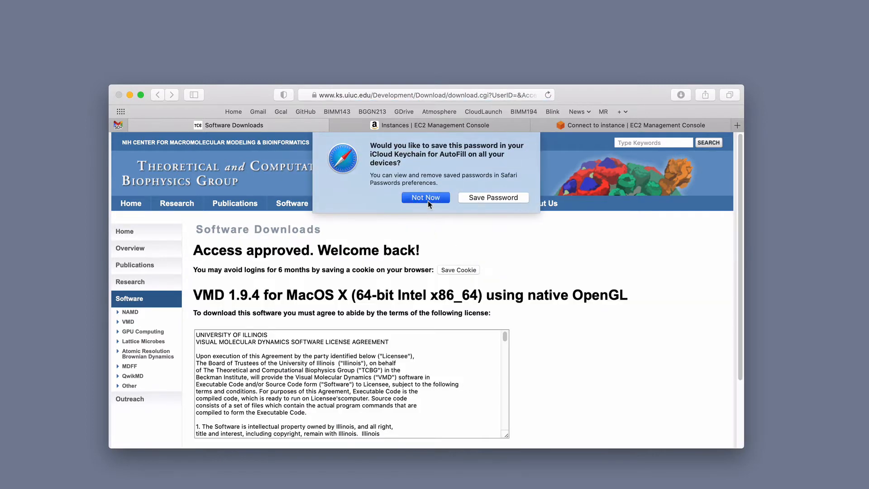
- Skip the Keychain password prompt, scroll the license text, and agree to its terms
{"action": "left_click", "coordinate": [425, 197]}
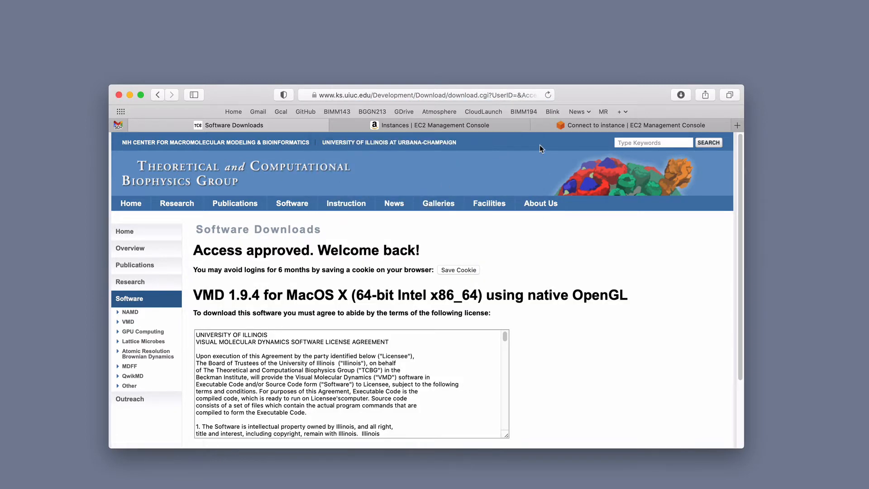
{"action": "mouse_move", "coordinate": [571, 377]}
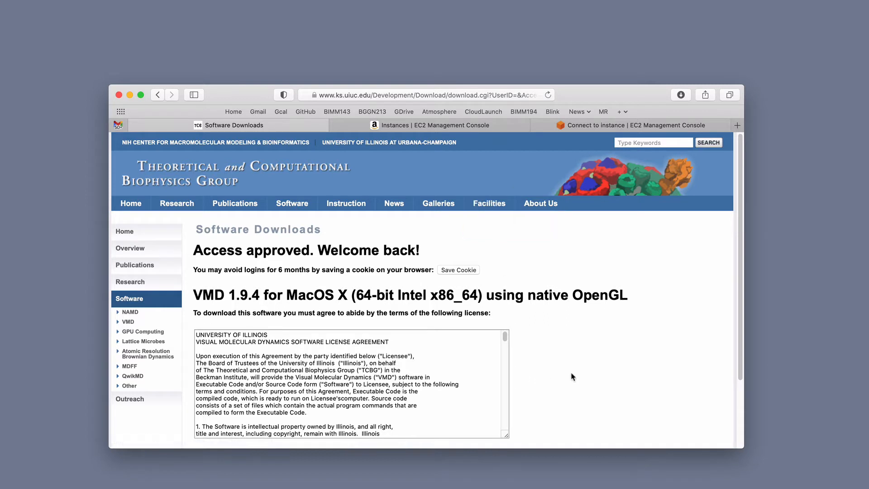
{"action": "scroll", "scroll_direction": "down", "scroll_amount": 3}
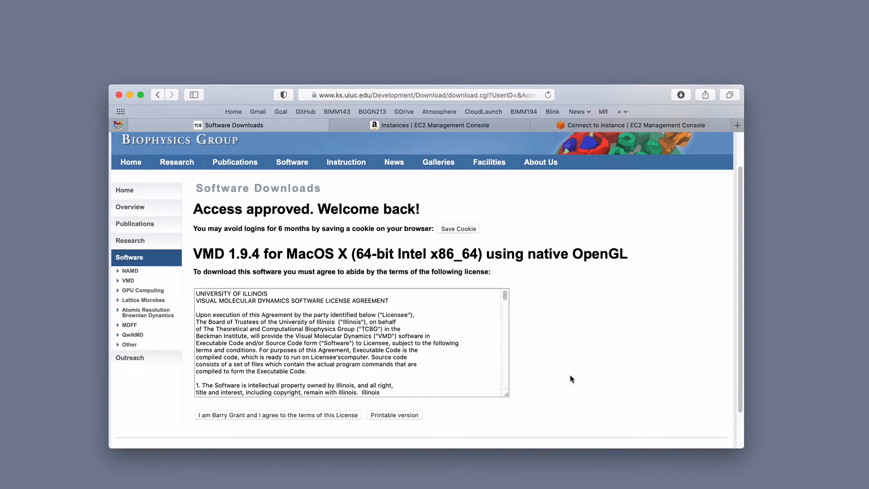
{"action": "scroll", "scroll_direction": "down", "scroll_amount": 3}
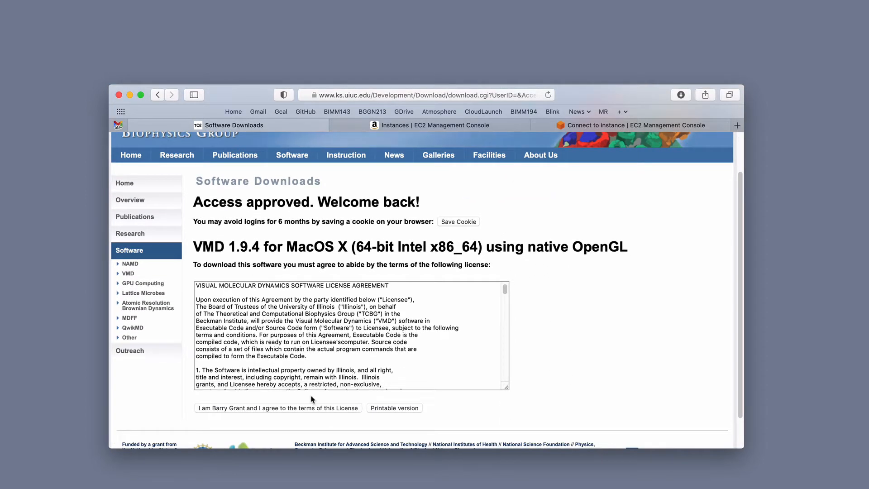
{"action": "scroll", "scroll_direction": "down", "scroll_amount": 3}
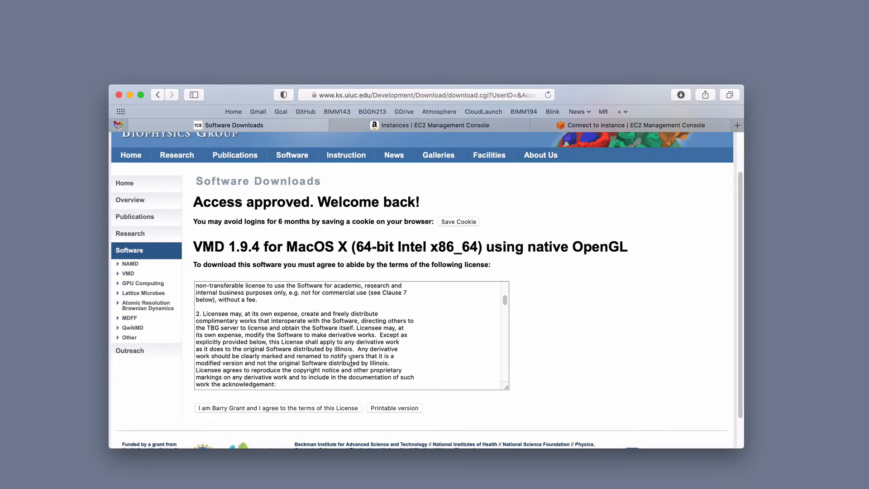
{"action": "scroll", "scroll_direction": "down", "scroll_amount": 3}
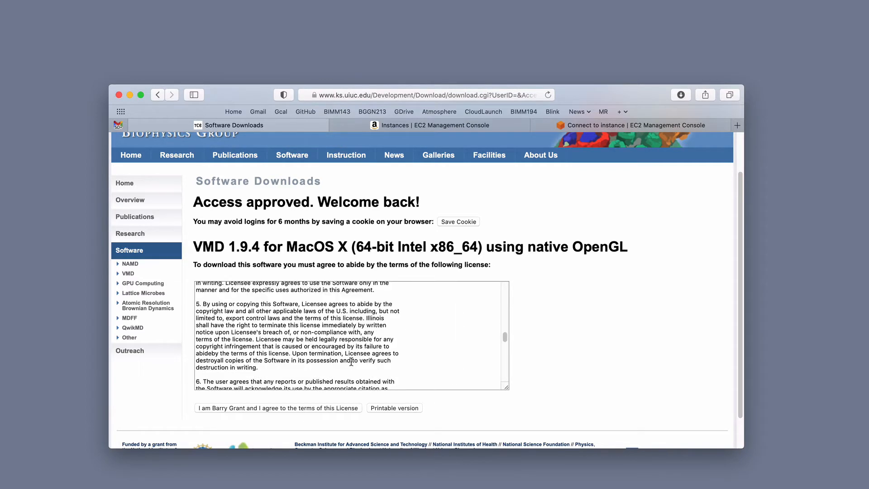
{"action": "scroll", "scroll_direction": "down", "scroll_amount": 3}
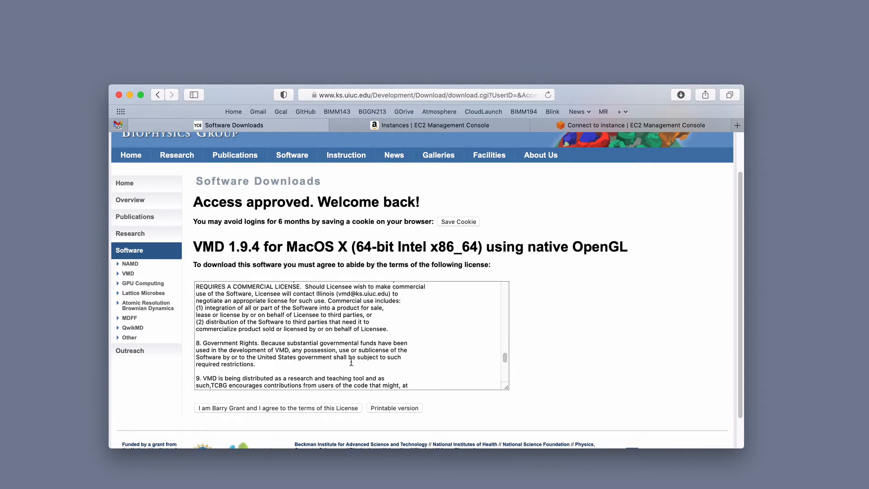
{"action": "scroll", "scroll_direction": "up", "scroll_amount": 3}
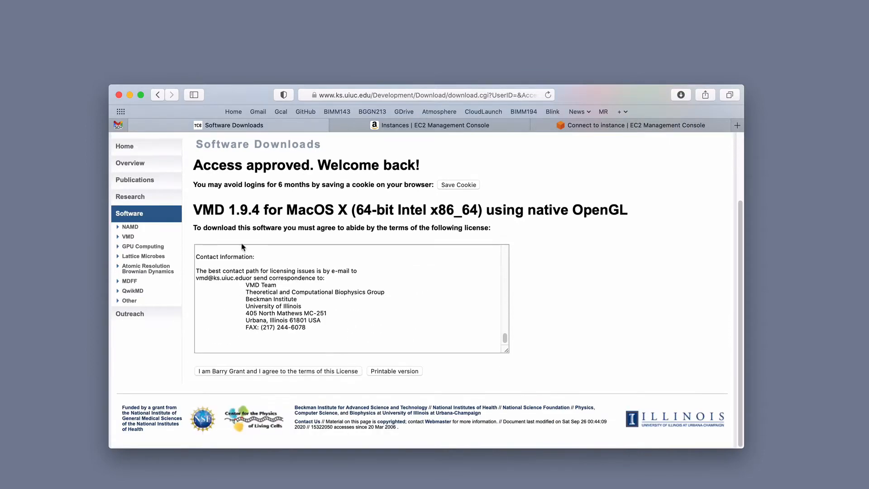
{"action": "left_click", "coordinate": [277, 371]}
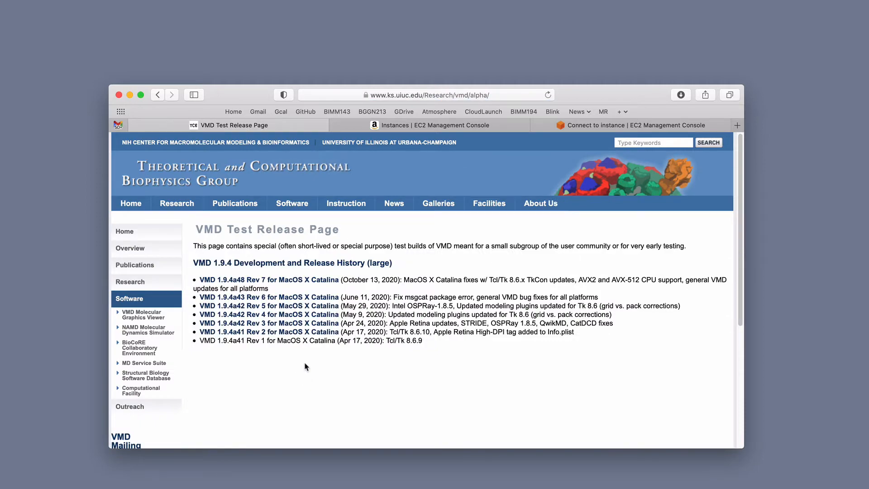
{"action": "mouse_move", "coordinate": [435, 343]}
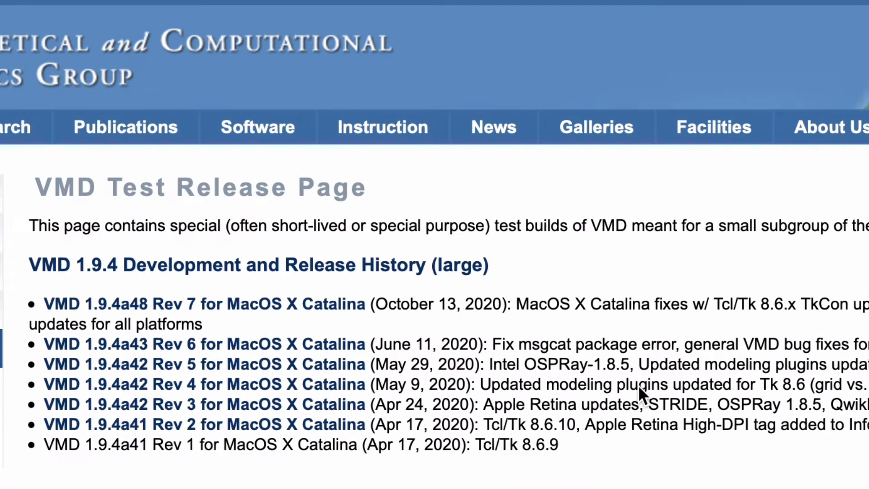
{"action": "mouse_move", "coordinate": [743, 225]}
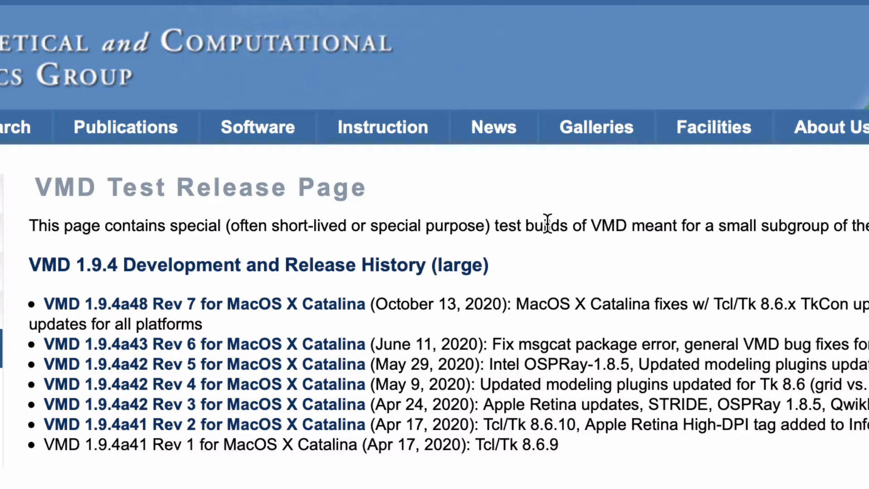
{"action": "mouse_move", "coordinate": [704, 305]}
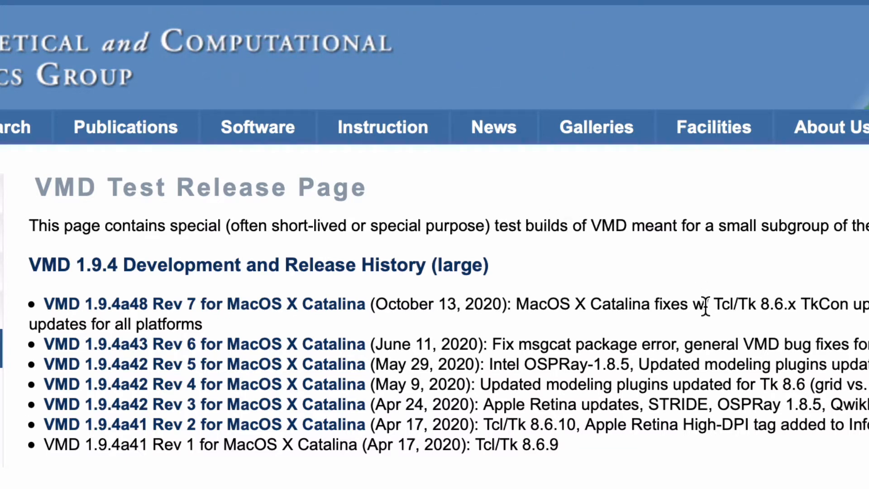
{"action": "mouse_move", "coordinate": [316, 313]}
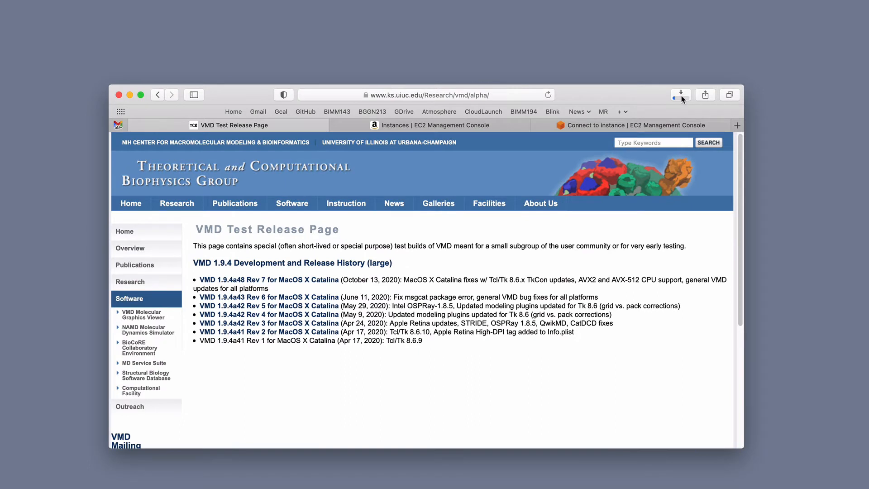
{"action": "mouse_move", "coordinate": [680, 94]}
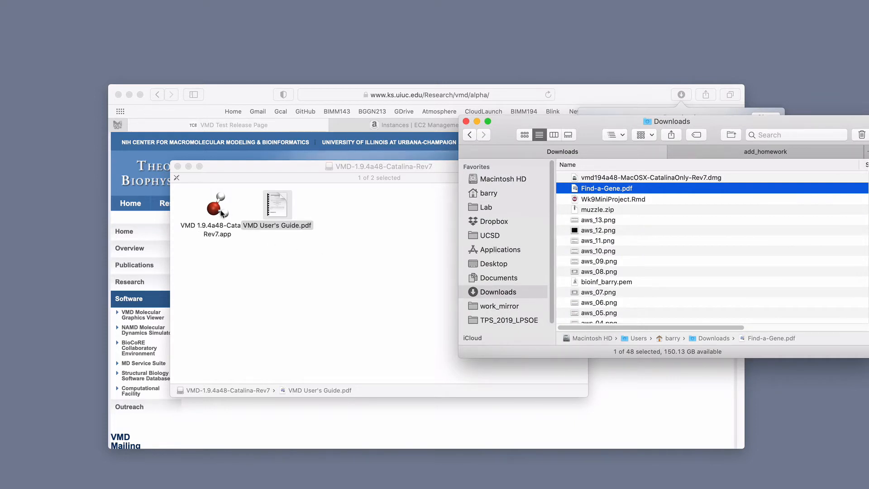
- Launch VMD 1.9.4a48-Catalina-Rev7.app from the mounted disk image
{"action": "left_click", "coordinate": [217, 204]}
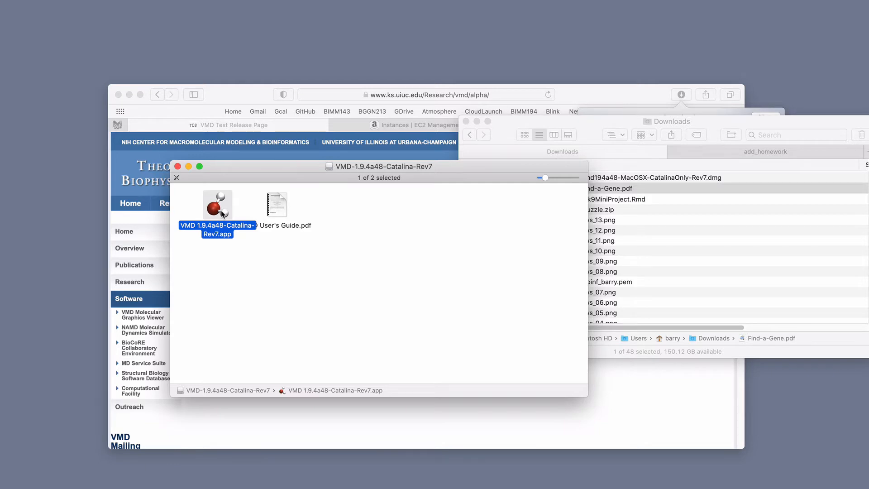
{"action": "double_click", "coordinate": [218, 201]}
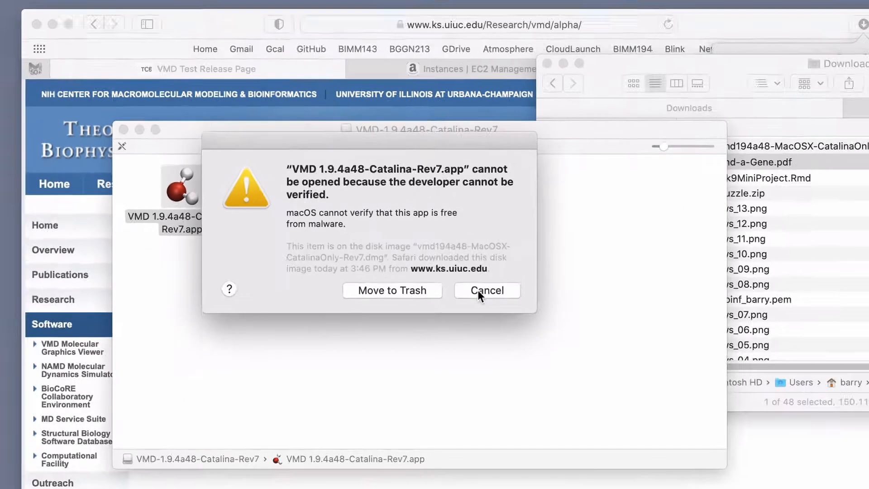
- Cancel the Gatekeeper alert and locate VMD 1.9.4a48-Catalina-Rev7.app in Applications
{"action": "left_click", "coordinate": [486, 290]}
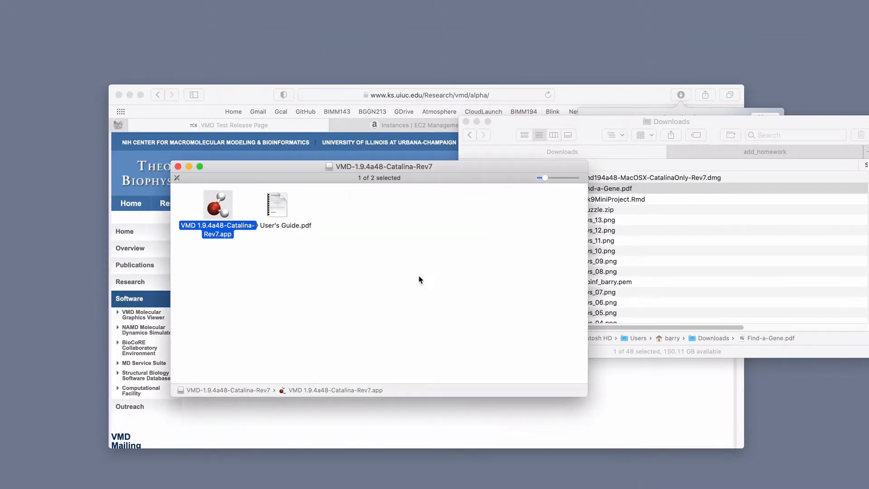
{"action": "mouse_move", "coordinate": [634, 124]}
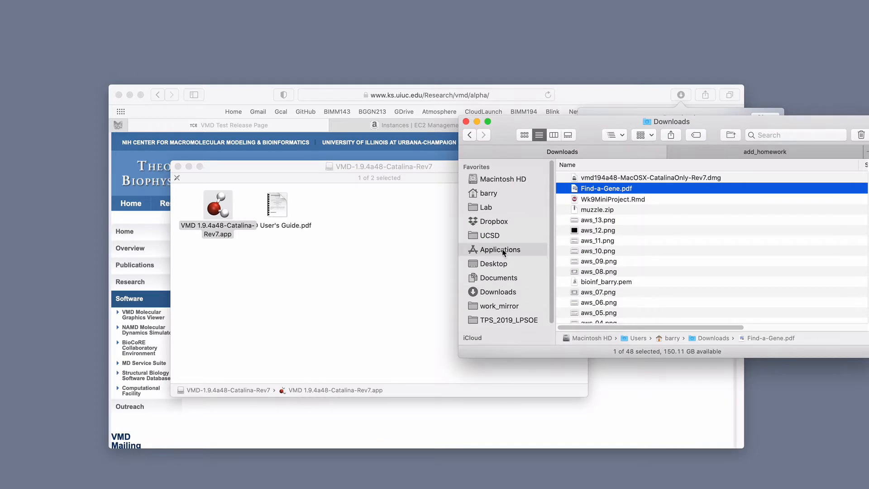
{"action": "left_click", "coordinate": [498, 250]}
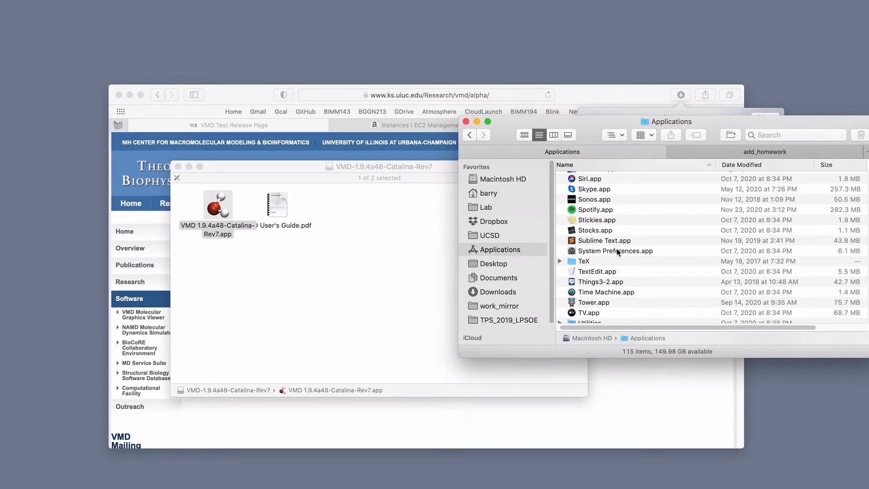
{"action": "left_click", "coordinate": [606, 318]}
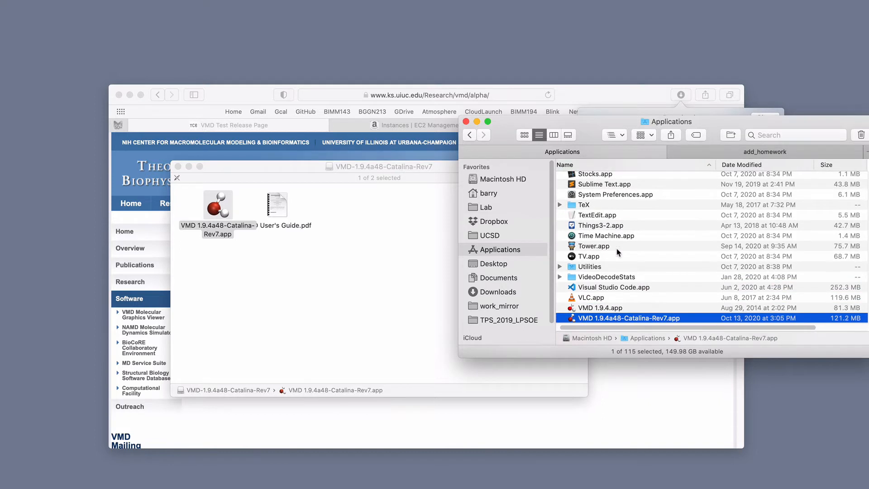
{"action": "scroll", "scroll_direction": "down", "scroll_amount": 3}
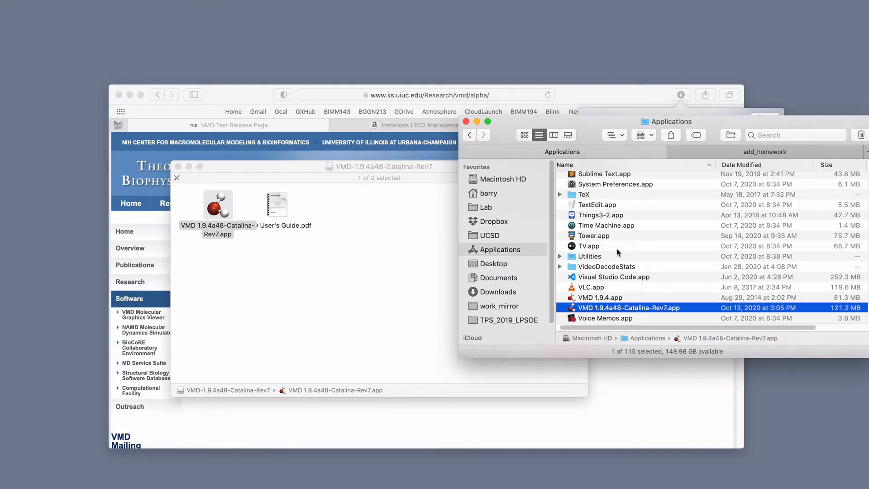
{"action": "mouse_move", "coordinate": [631, 315]}
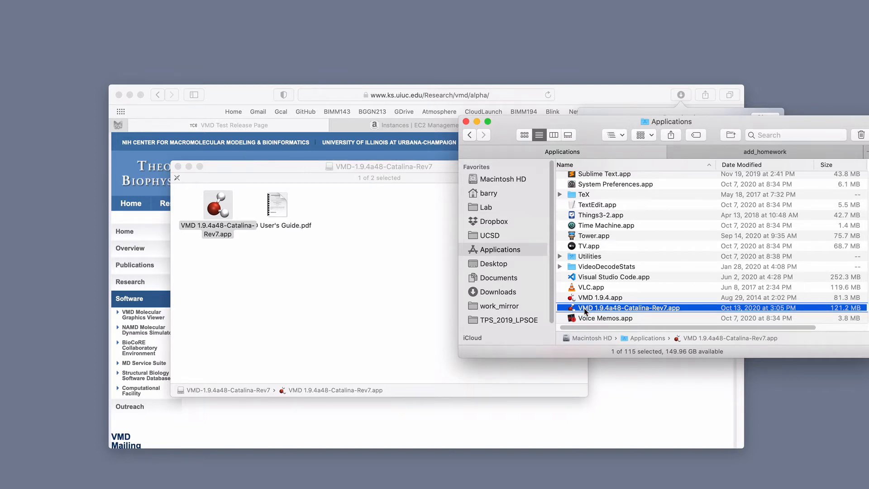
{"action": "mouse_move", "coordinate": [588, 313]}
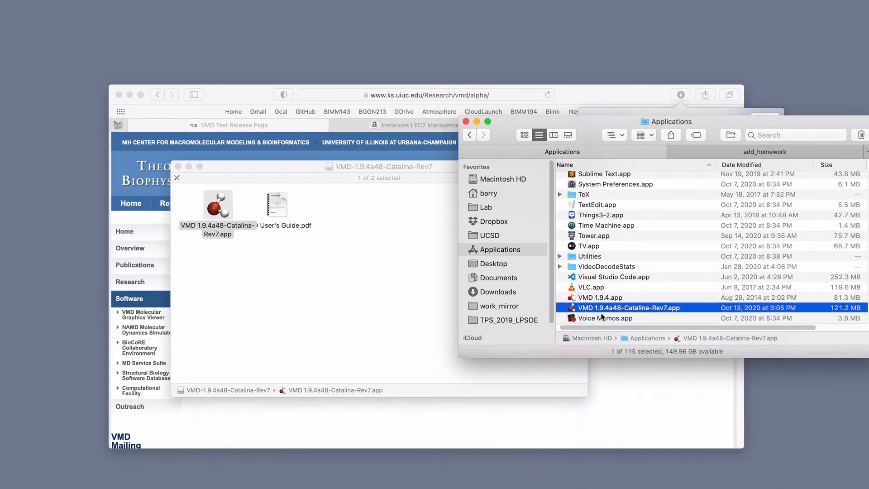
- Relaunch VMD from Applications and read the alert's malware-protection help page
{"action": "double_click", "coordinate": [628, 306]}
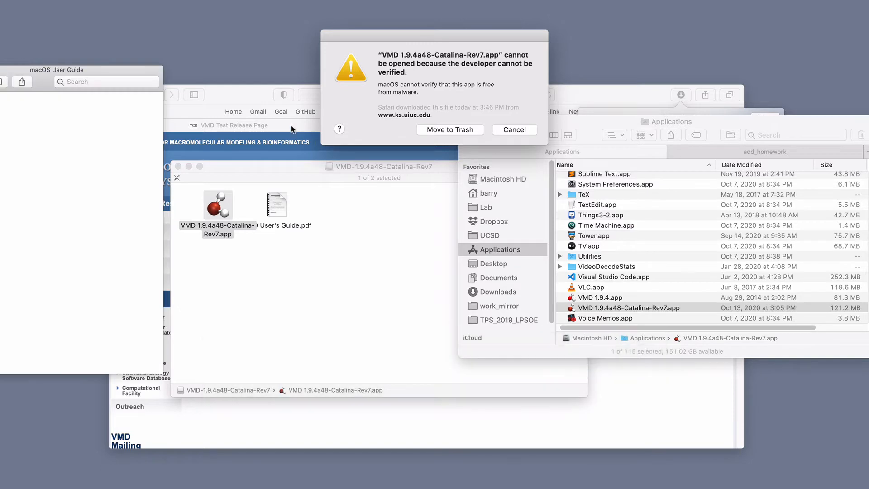
{"action": "left_click", "coordinate": [338, 129]}
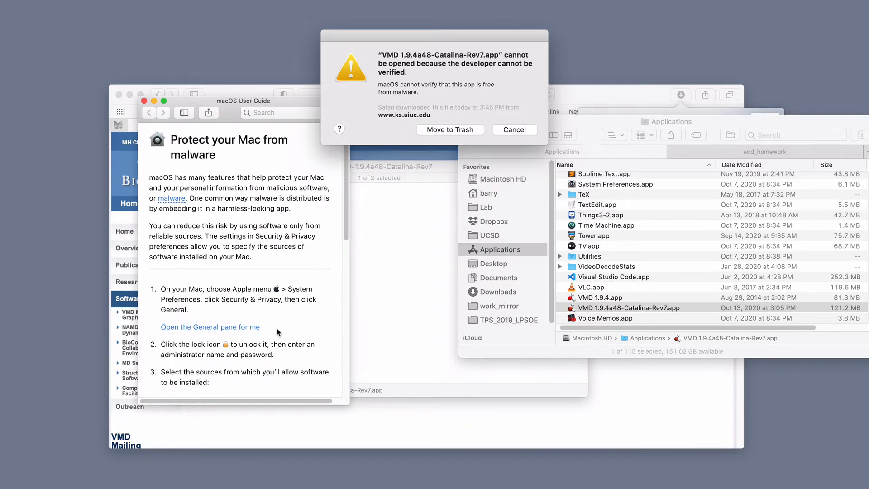
{"action": "scroll", "scroll_direction": "down", "scroll_amount": 3}
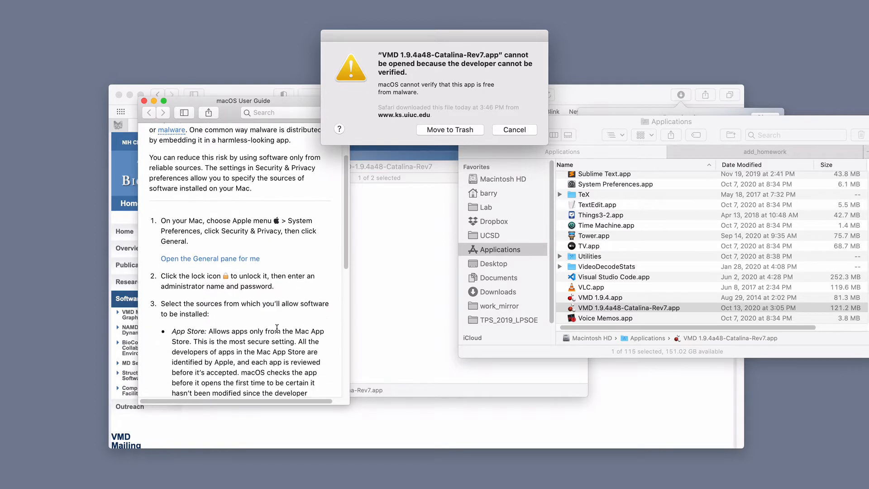
{"action": "scroll", "scroll_direction": "down", "scroll_amount": 3}
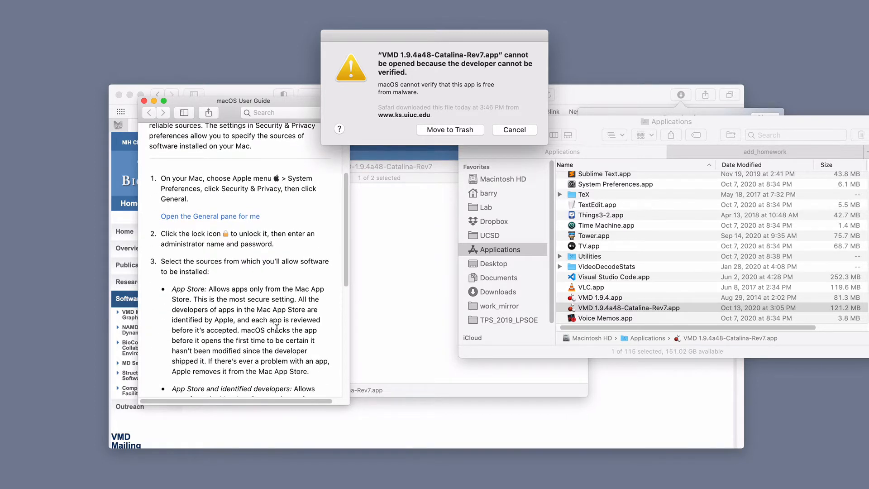
{"action": "scroll", "scroll_direction": "down", "scroll_amount": 3}
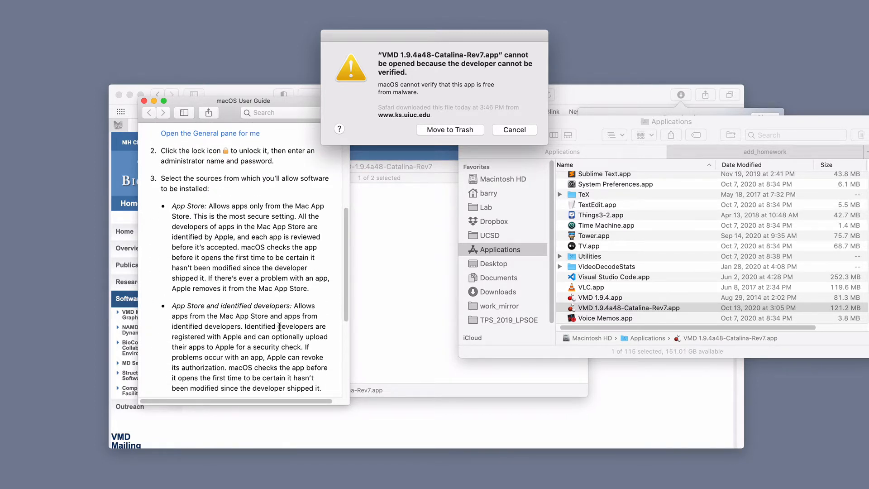
{"action": "mouse_move", "coordinate": [317, 260]}
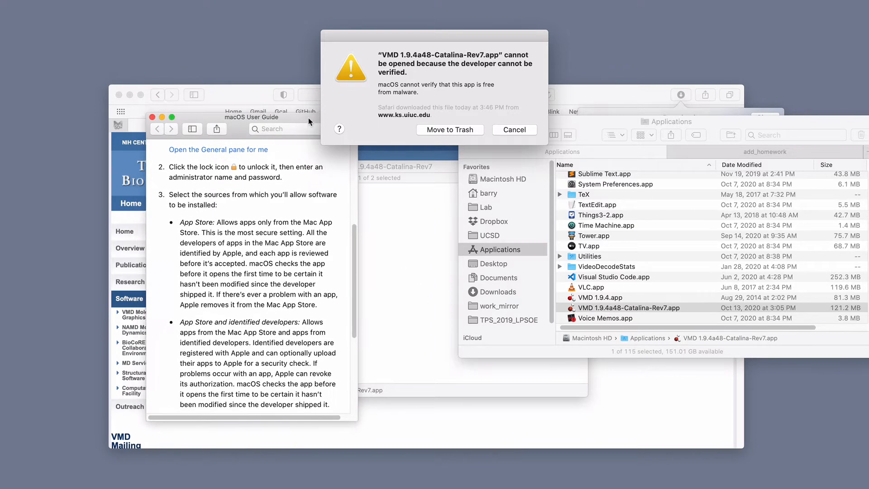
{"action": "scroll", "scroll_direction": "up", "scroll_amount": 3}
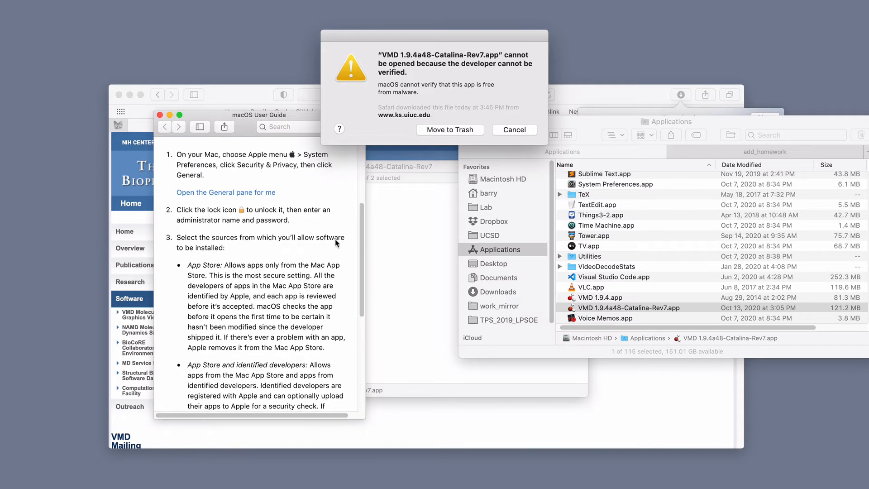
{"action": "mouse_move", "coordinate": [307, 183]}
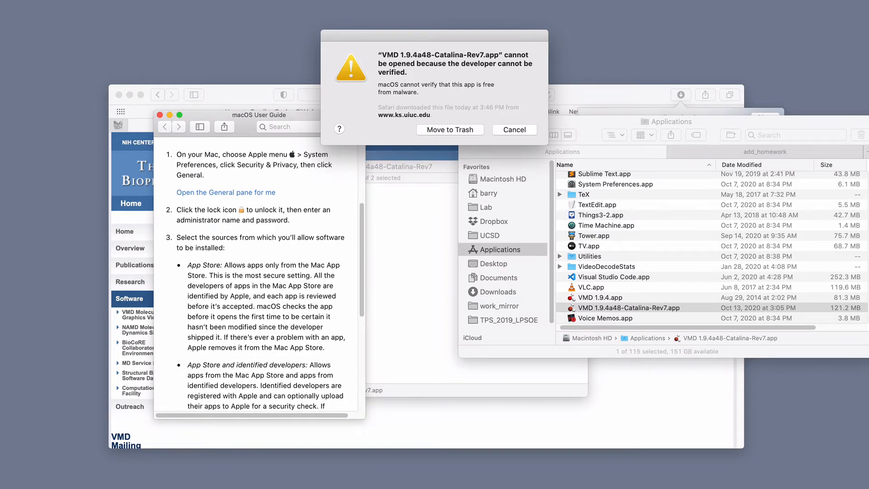
- Open System Preferences from the Apple menu
{"action": "left_click", "coordinate": [626, 307]}
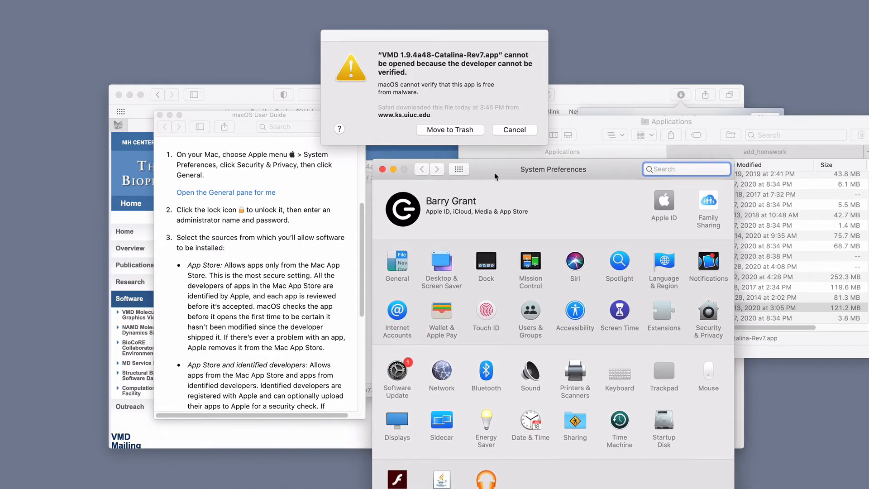
{"action": "mouse_move", "coordinate": [254, 230]}
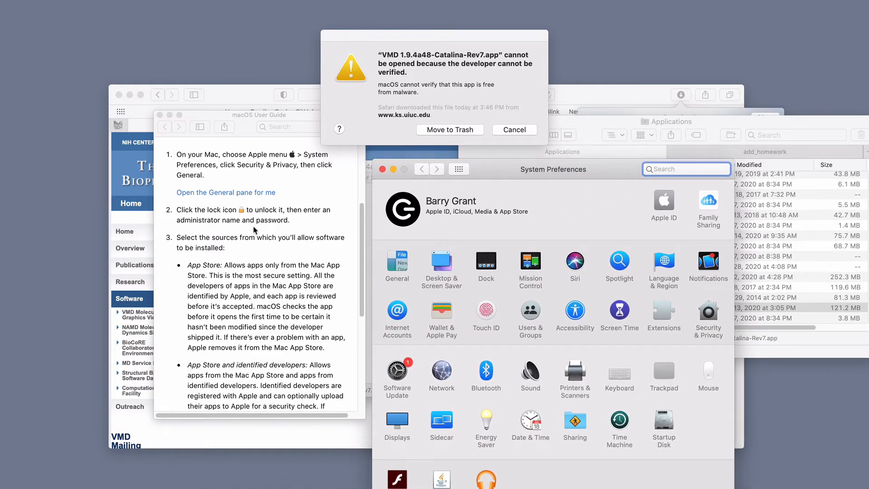
{"action": "mouse_move", "coordinate": [232, 199]}
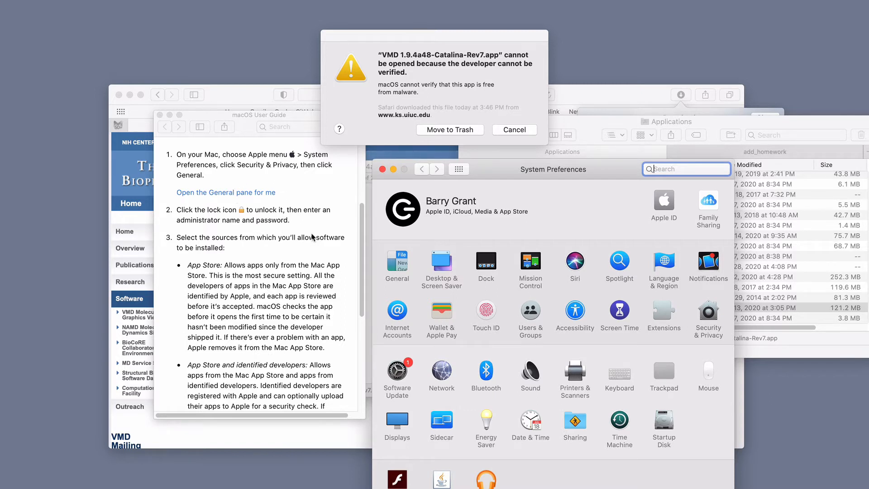
{"action": "mouse_move", "coordinate": [704, 202]}
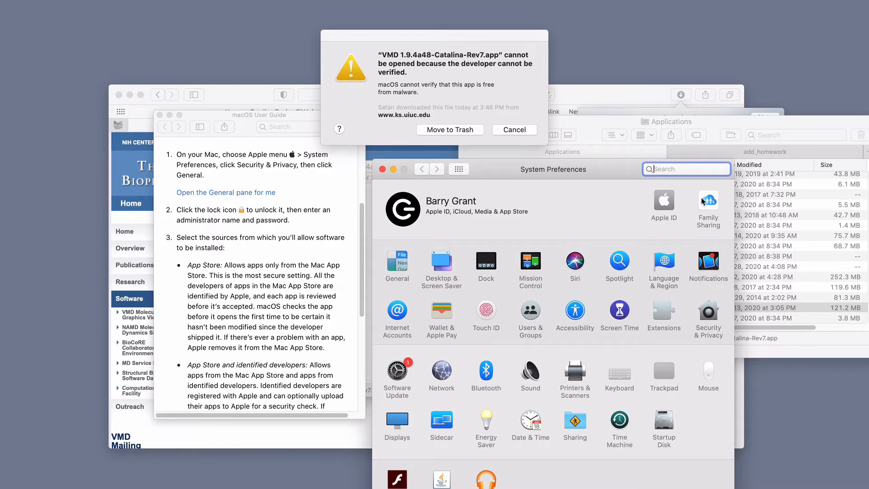
- Search System Preferences and open the Security & Privacy General pane
{"action": "type", "text": "se"}
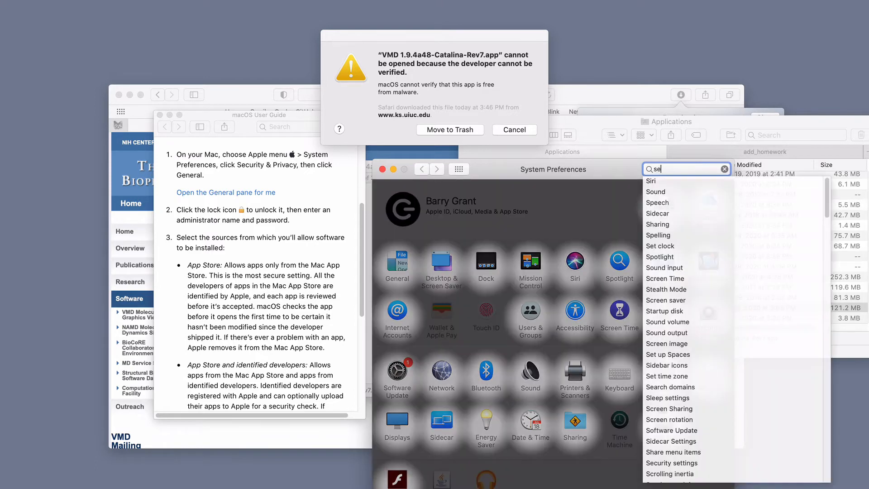
{"action": "type", "text": "d"}
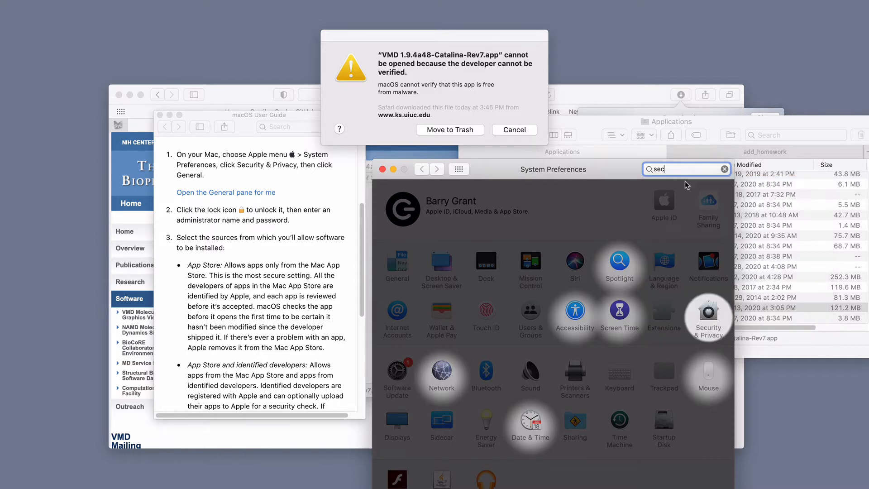
{"action": "left_click", "coordinate": [709, 316]}
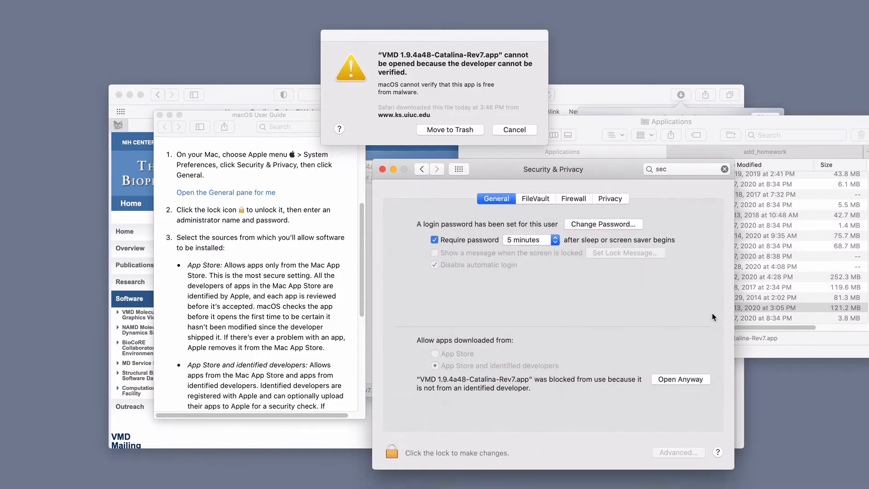
{"action": "mouse_move", "coordinate": [509, 215]}
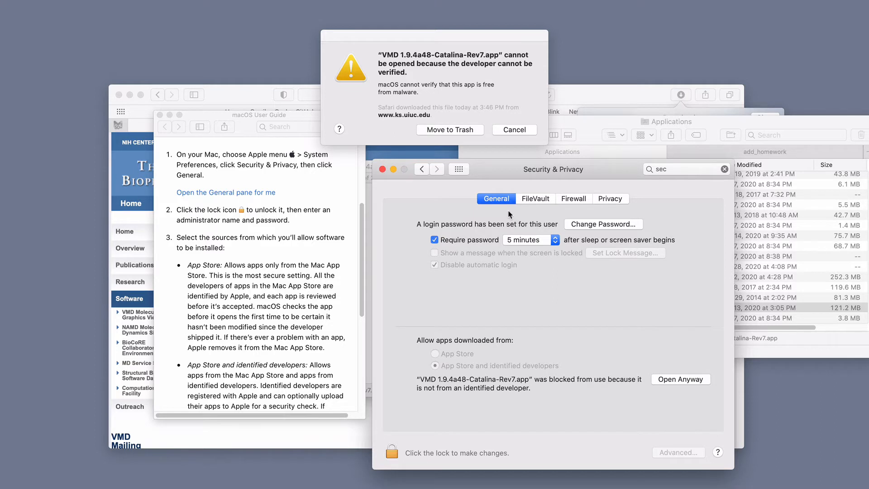
{"action": "mouse_move", "coordinate": [391, 461]}
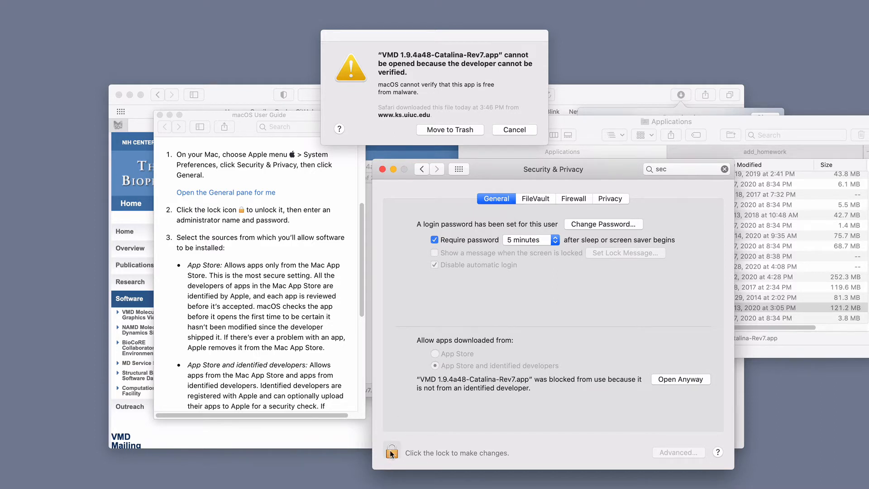
- Unlock Security & Privacy, choose Open Anyway for VMD, and cancel the old warning
{"action": "left_click", "coordinate": [391, 452]}
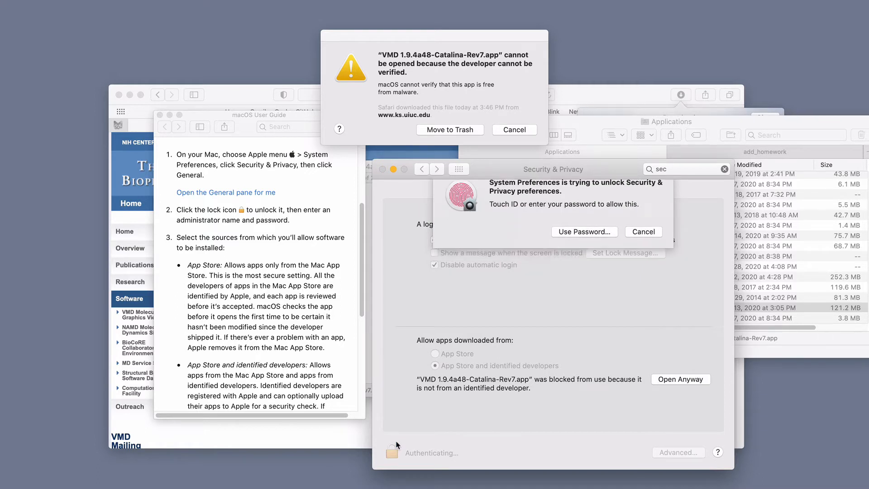
{"action": "left_click", "coordinate": [584, 231]}
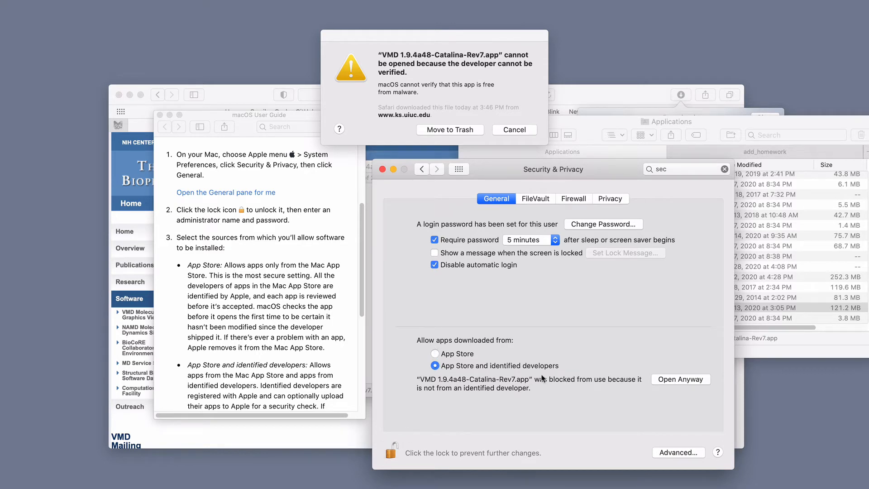
{"action": "mouse_move", "coordinate": [308, 252]}
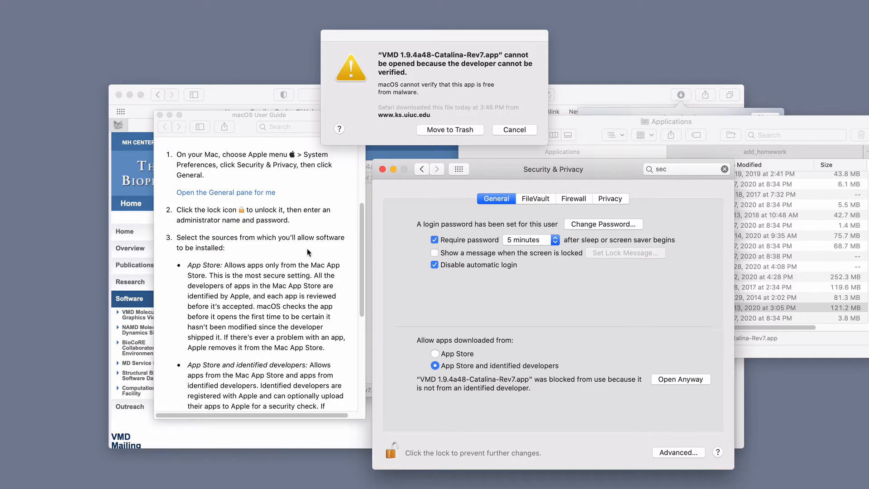
{"action": "scroll", "scroll_direction": "down", "scroll_amount": 3}
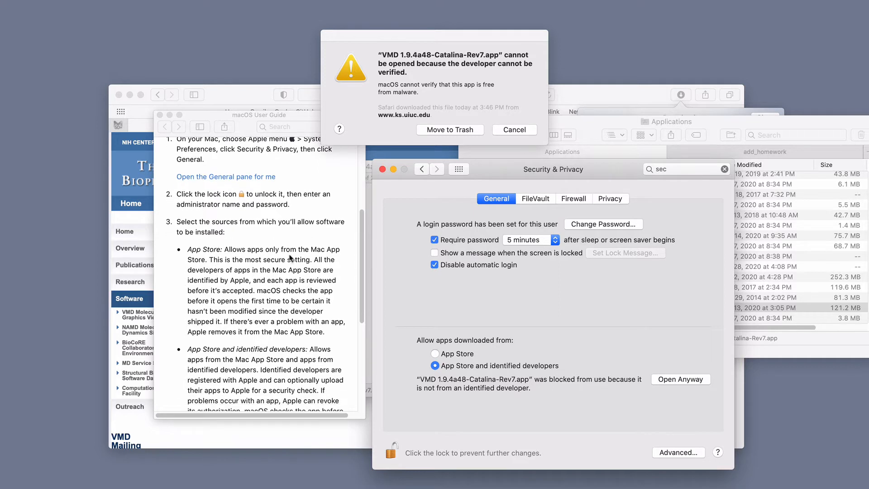
{"action": "scroll", "scroll_direction": "down", "scroll_amount": 3}
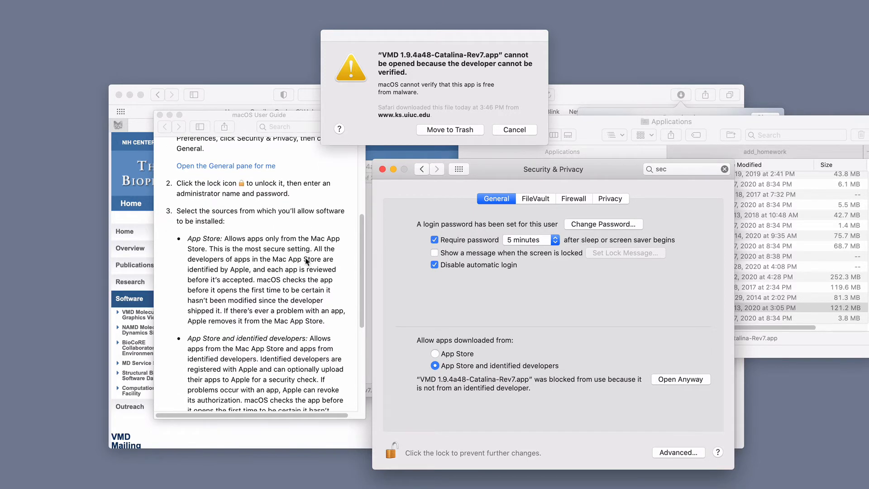
{"action": "scroll", "scroll_direction": "down", "scroll_amount": 3}
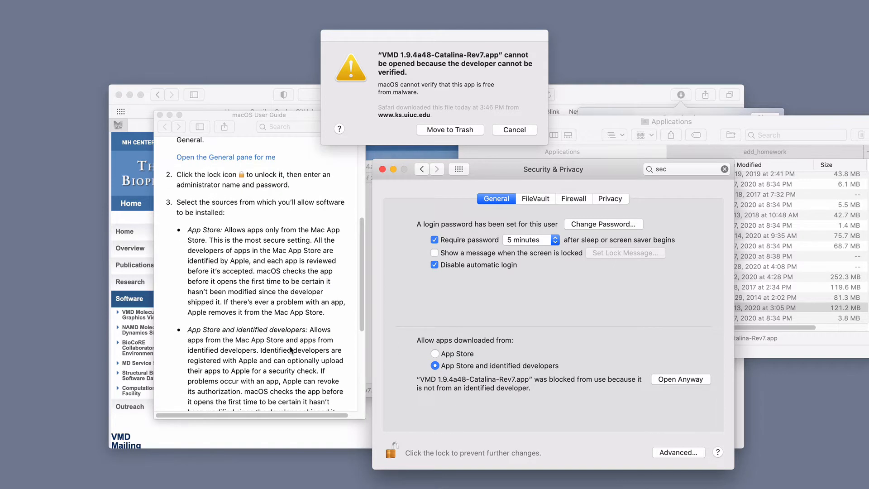
{"action": "scroll", "scroll_direction": "down", "scroll_amount": 3}
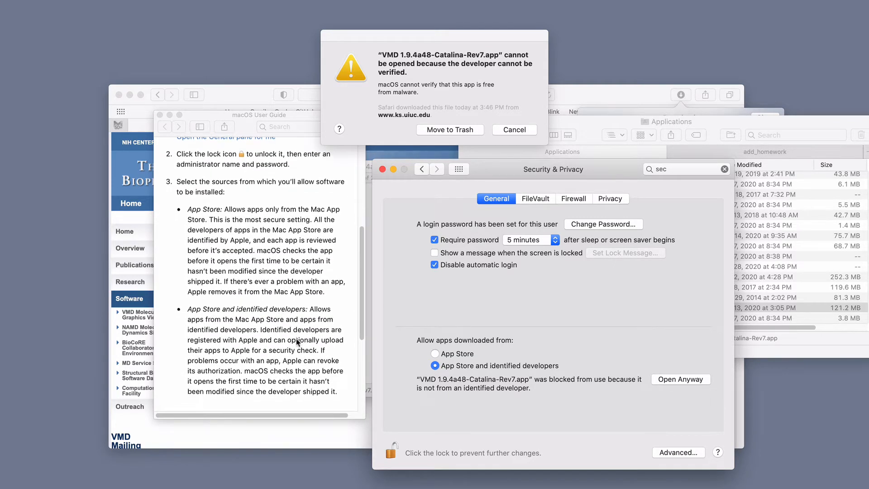
{"action": "scroll", "scroll_direction": "down", "scroll_amount": 3}
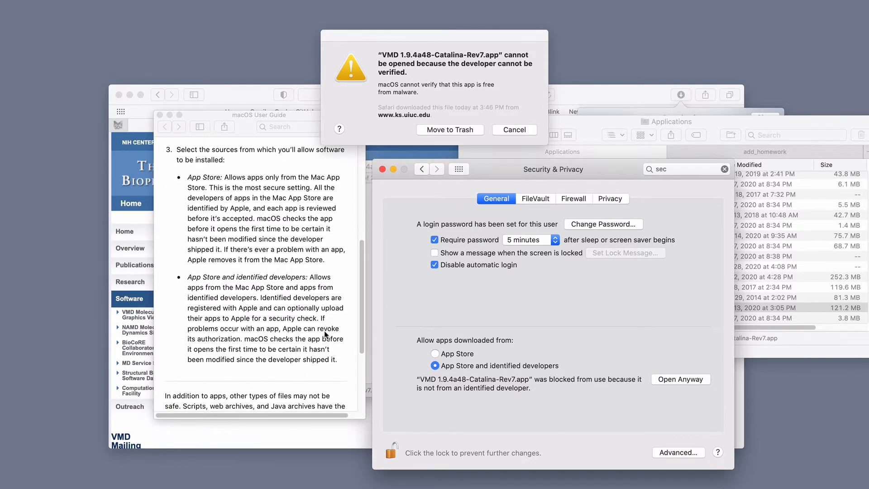
{"action": "scroll", "scroll_direction": "down", "scroll_amount": 3}
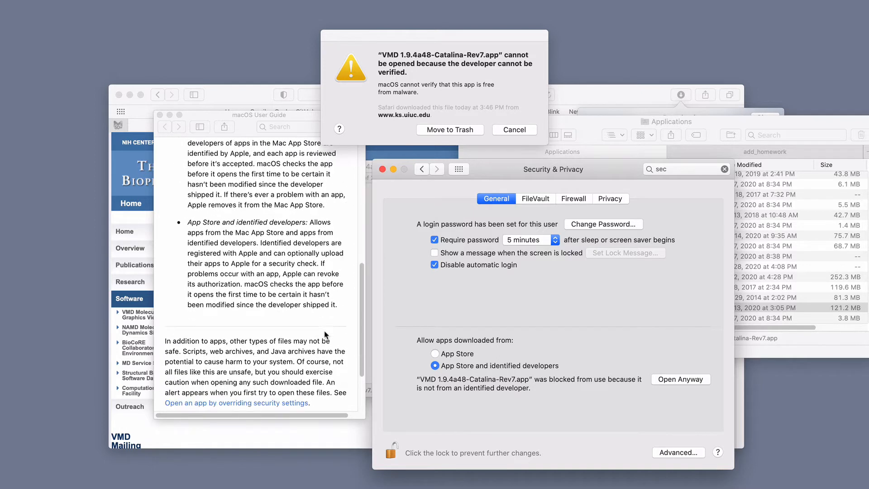
{"action": "scroll", "scroll_direction": "down", "scroll_amount": 3}
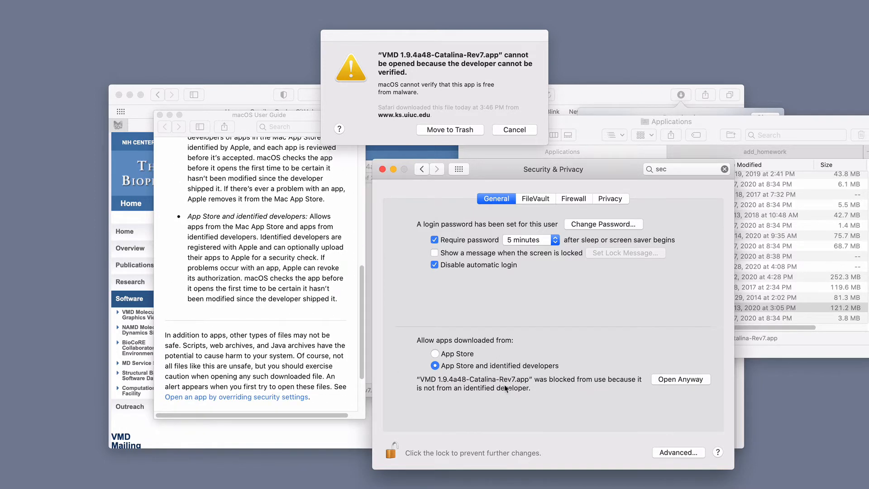
{"action": "left_click", "coordinate": [680, 379]}
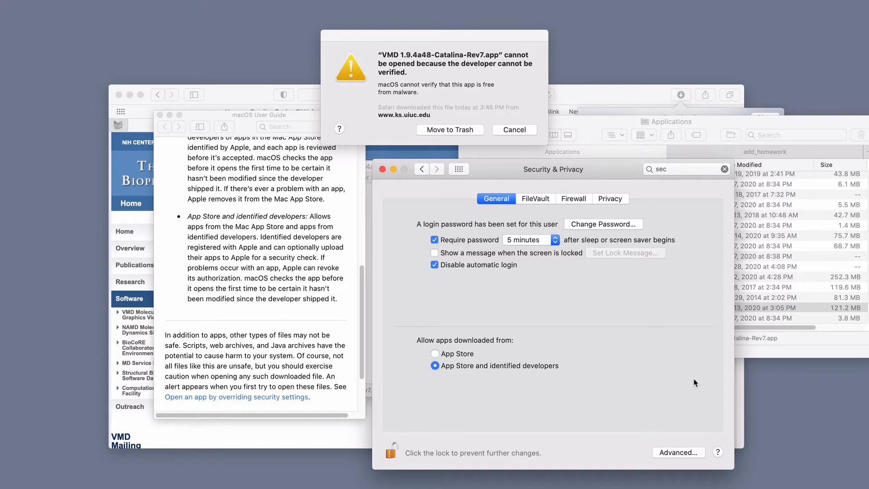
{"action": "mouse_move", "coordinate": [593, 169]}
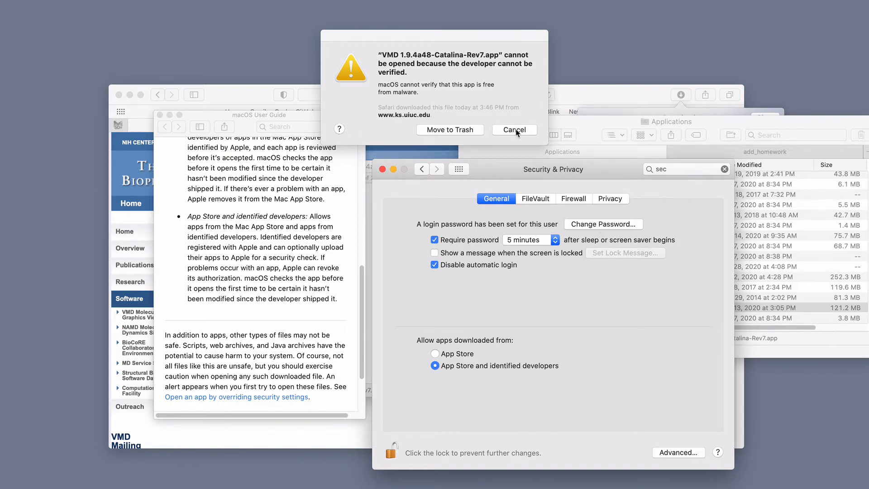
{"action": "left_click", "coordinate": [514, 129]}
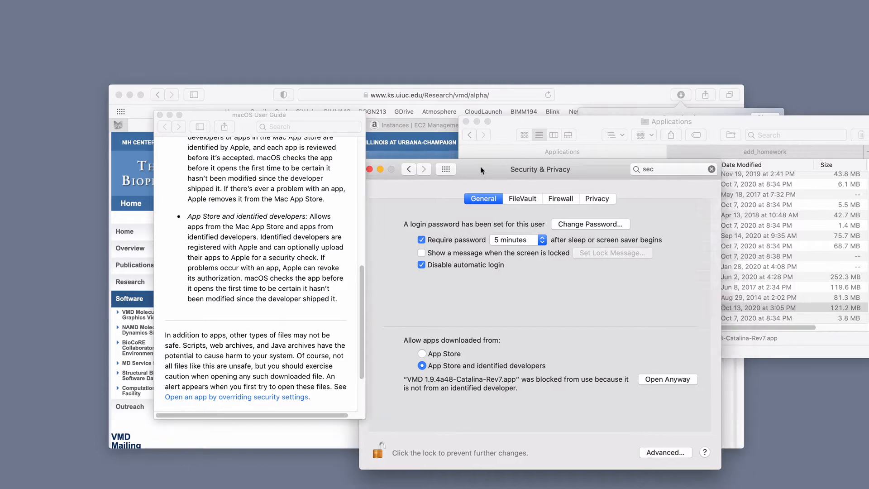
- Launch VMD 1.9.4a48-Catalina-Rev7 from Applications, approving the unverified-developer alert
{"action": "left_click", "coordinate": [625, 308]}
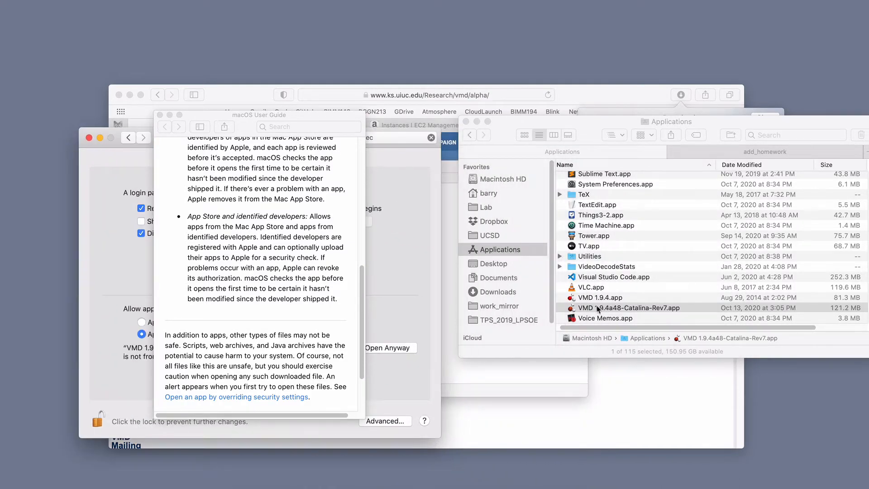
{"action": "left_click", "coordinate": [629, 308]}
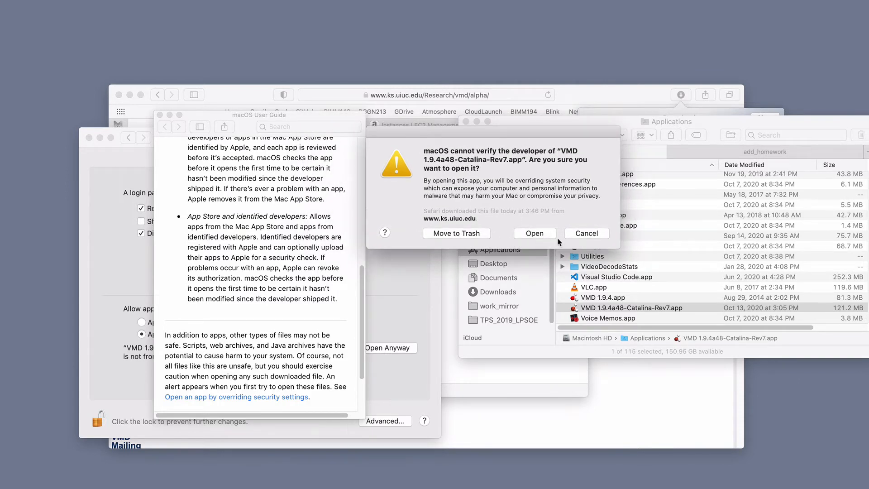
{"action": "left_click", "coordinate": [534, 233]}
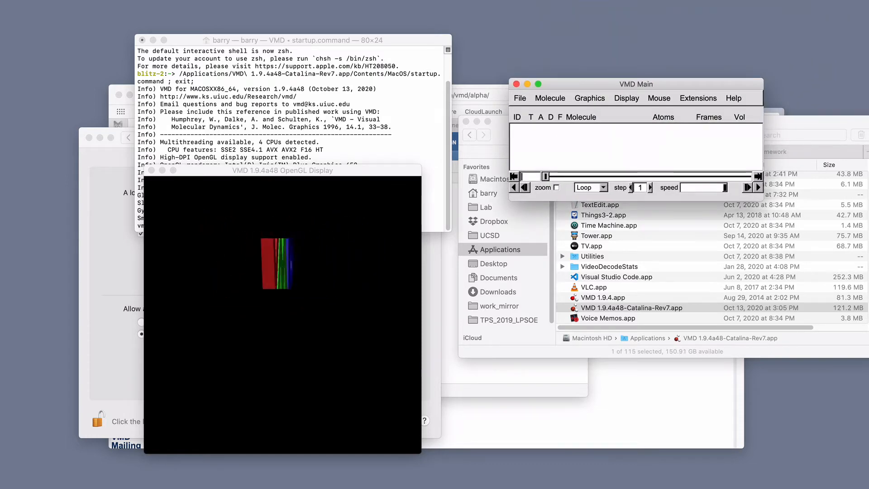
- Load PDB structure 6VPO from the web as a new molecule
{"action": "left_click", "coordinate": [590, 98]}
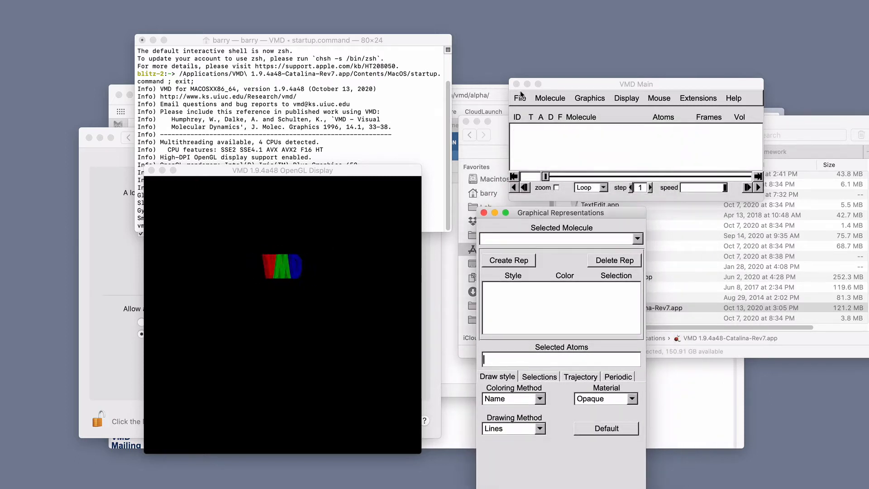
{"action": "left_click", "coordinate": [519, 98]}
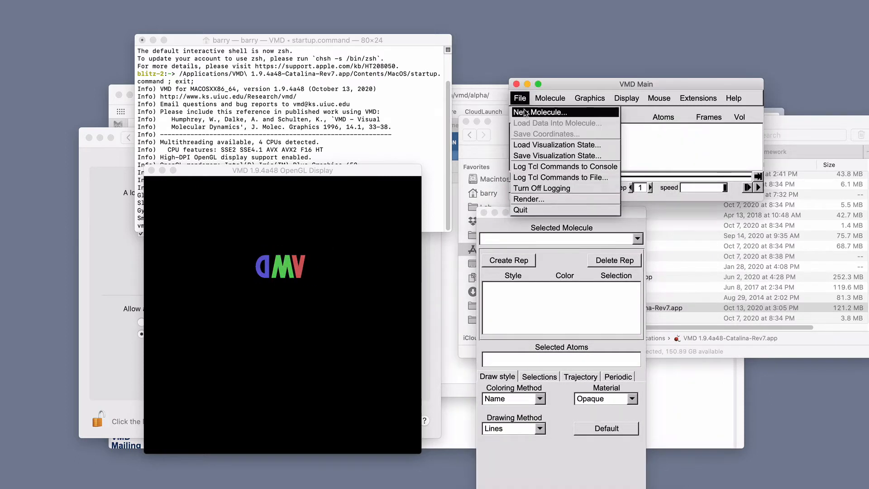
{"action": "left_click", "coordinate": [519, 98]}
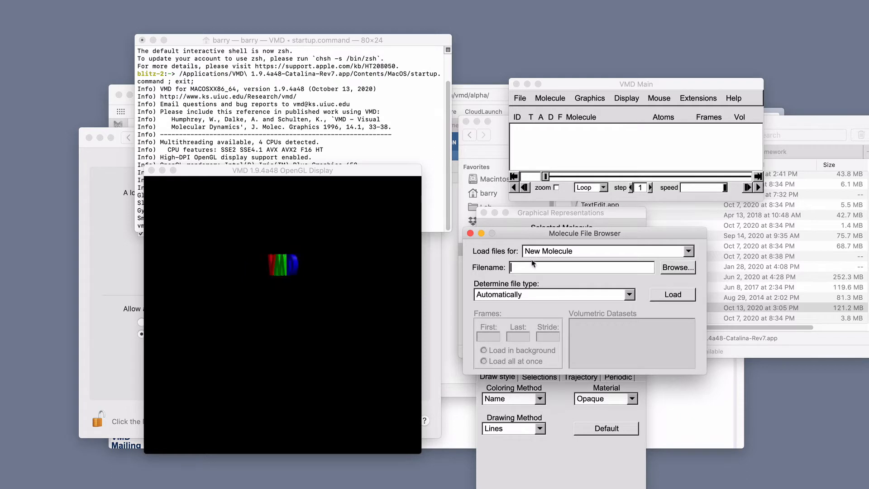
{"action": "type", "text": "6"}
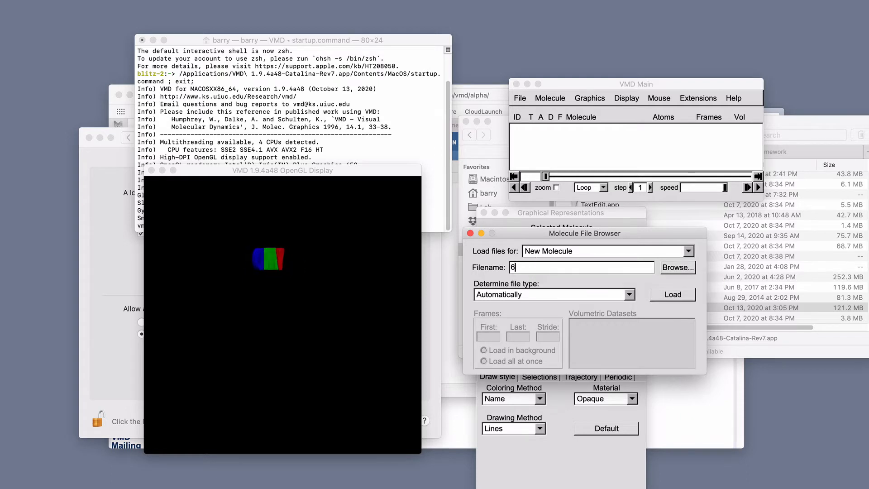
{"action": "type", "text": "VPO"}
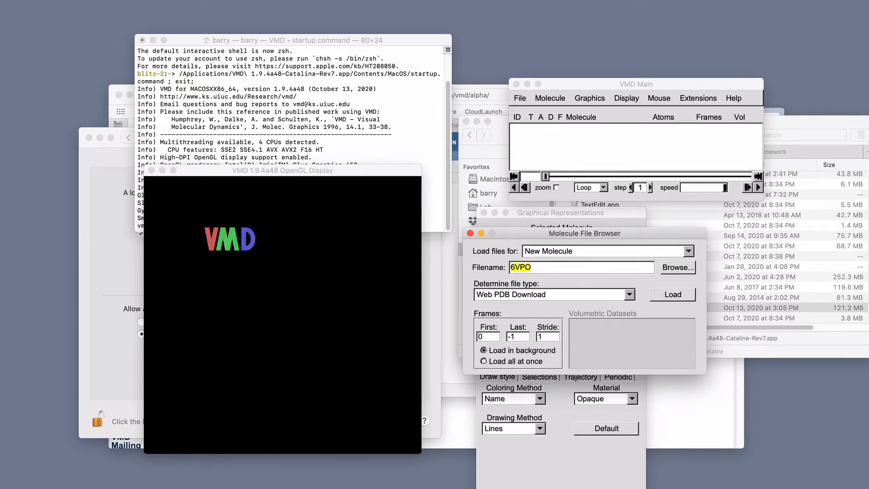
{"action": "left_click", "coordinate": [672, 295]}
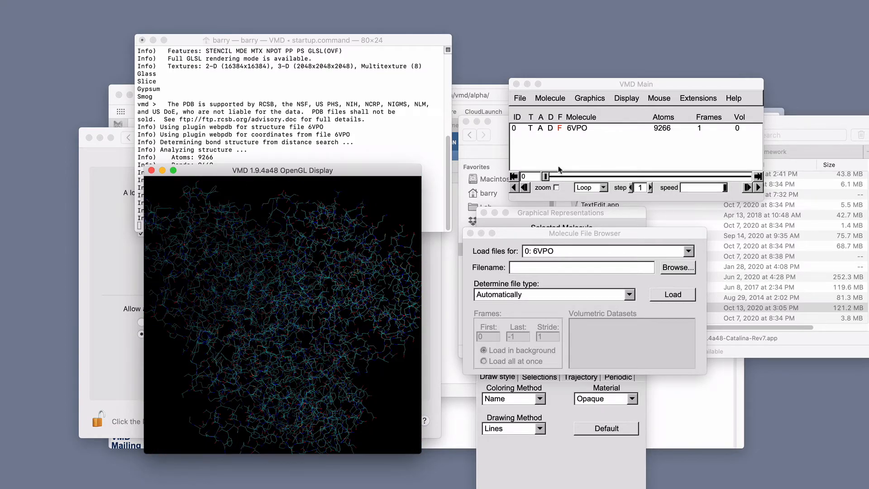
- Change the 6VPO representation's drawing method from Lines to NewCartoon
{"action": "left_click", "coordinate": [589, 98]}
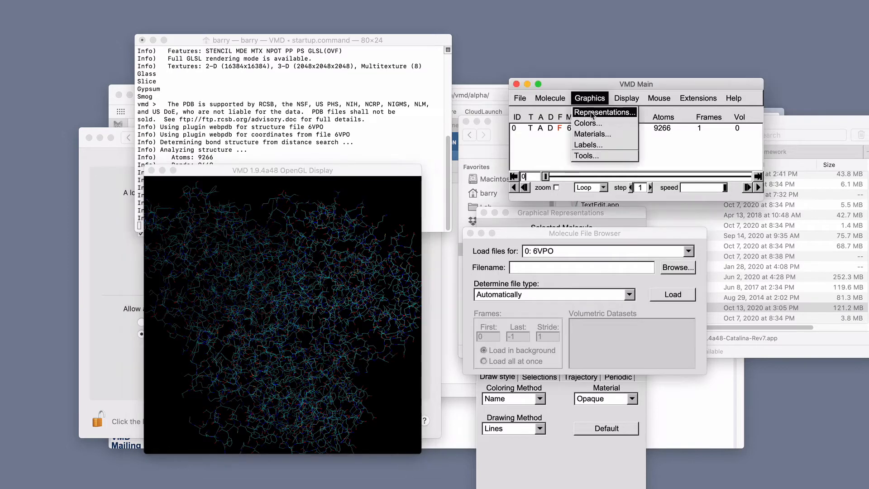
{"action": "left_click", "coordinate": [605, 112]}
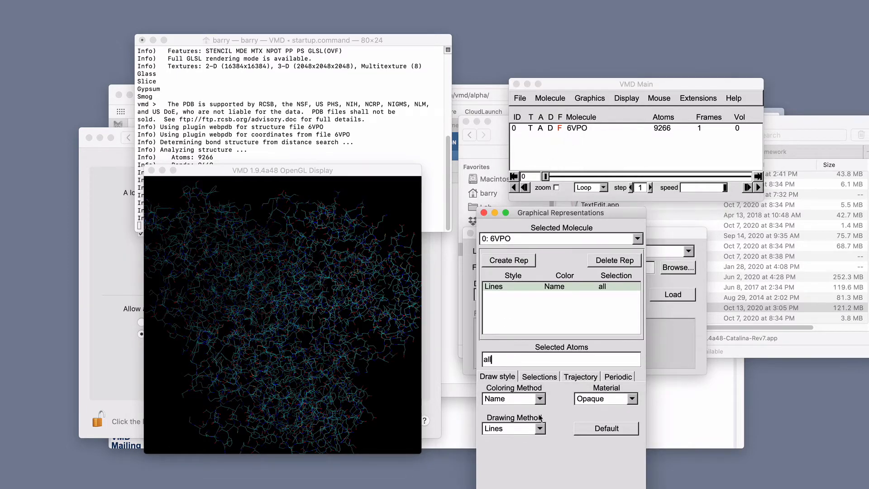
{"action": "left_click", "coordinate": [513, 428]}
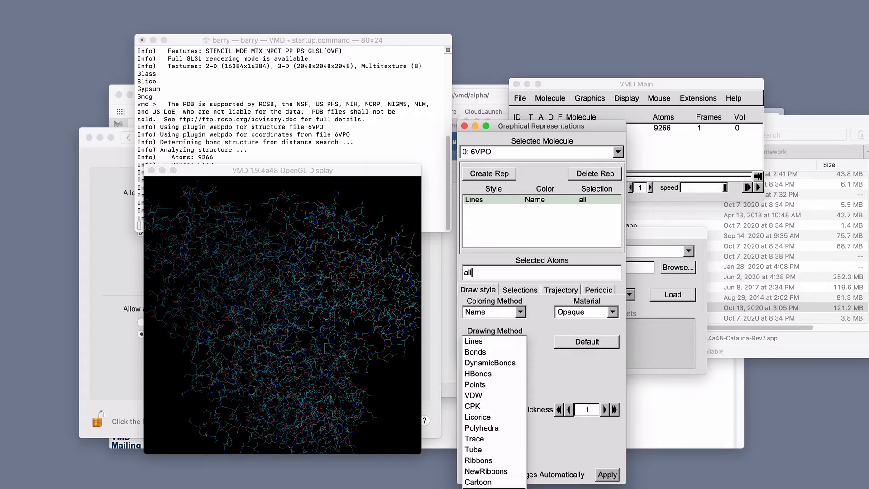
{"action": "left_click", "coordinate": [486, 482]}
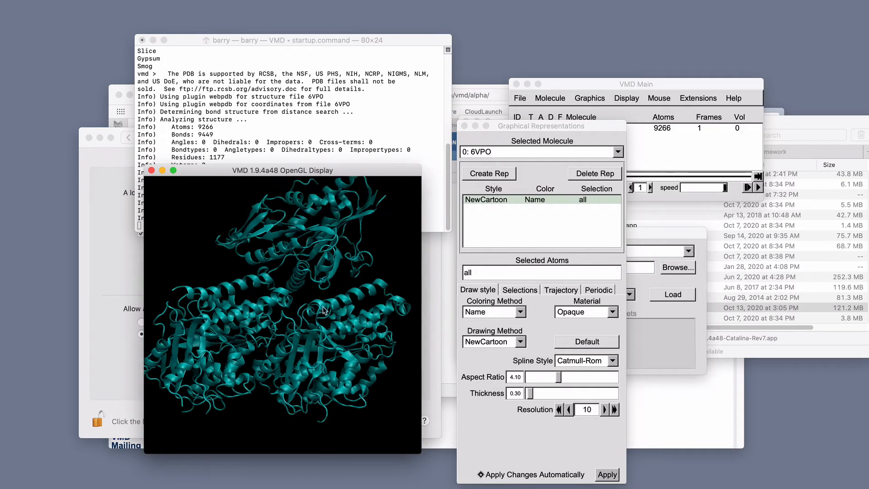
{"action": "mouse_move", "coordinate": [520, 316]}
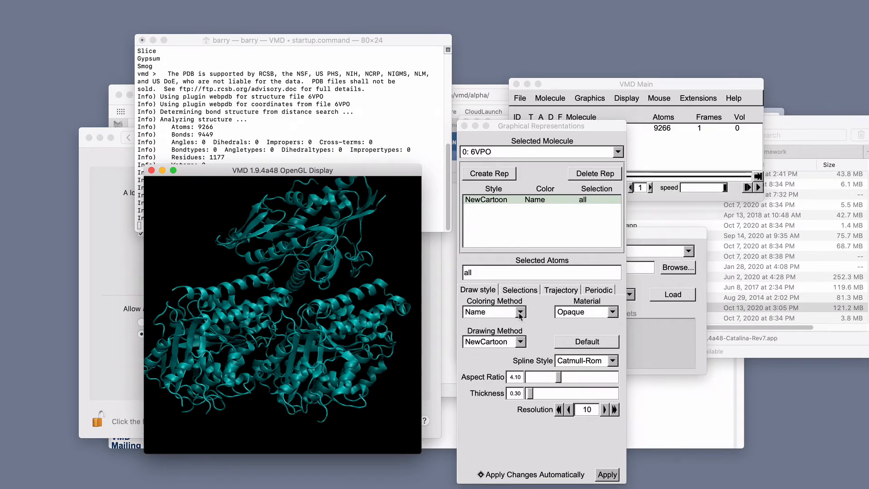
- Colour the cartoon by Chain and rotate the molecule to a new orientation
{"action": "left_click", "coordinate": [493, 312]}
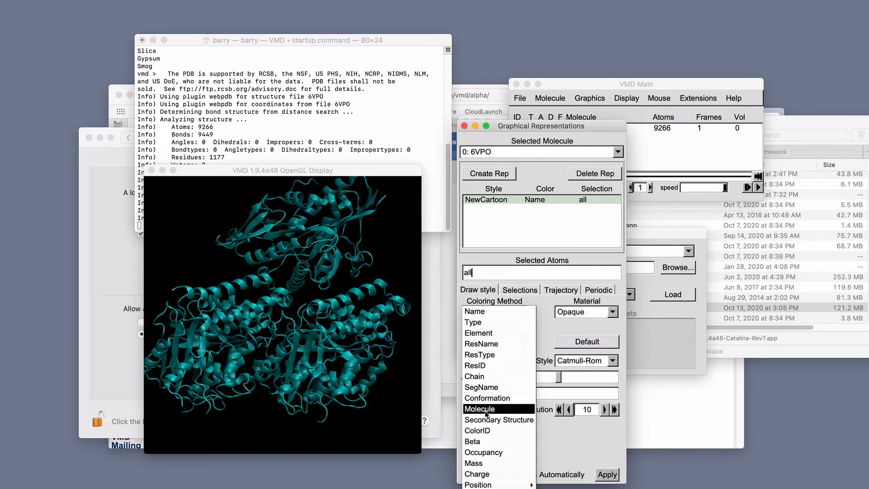
{"action": "mouse_move", "coordinate": [482, 441]}
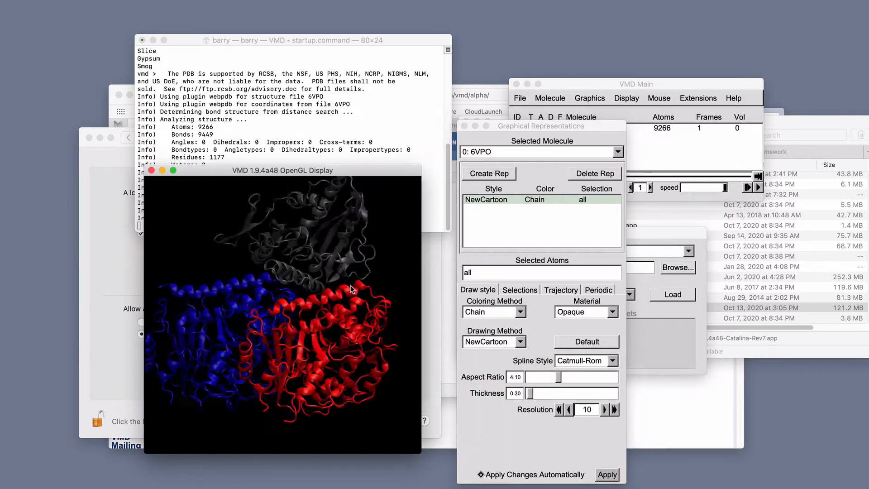
{"action": "left_click_drag", "start_coordinate": [277, 277], "coordinate": [277, 266]}
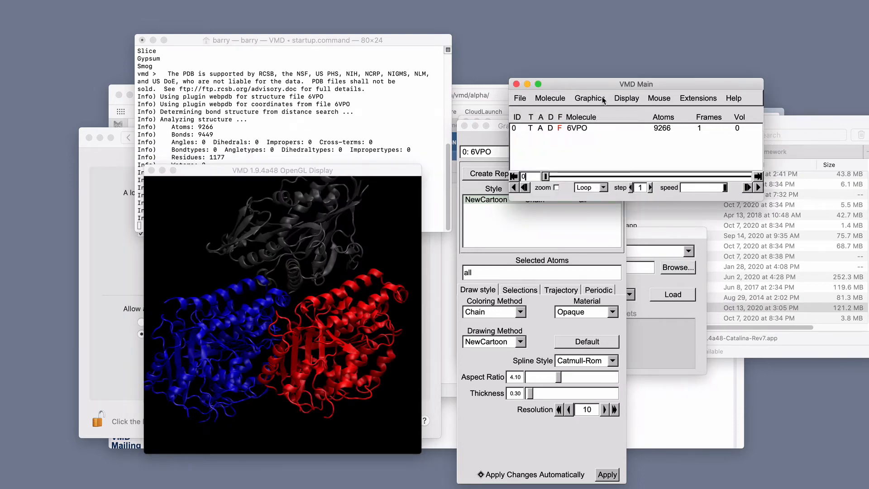
- Set the Display Background colour to white (8) and close Color Controls
{"action": "left_click", "coordinate": [588, 98]}
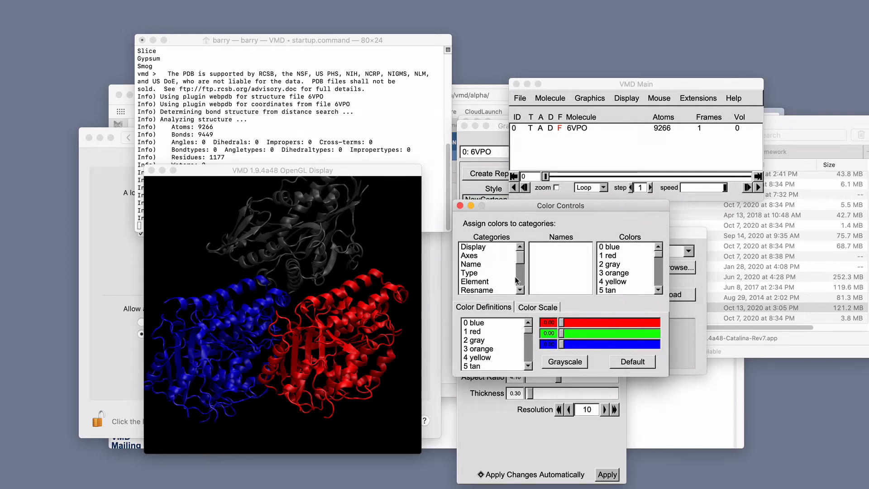
{"action": "left_click", "coordinate": [474, 246]}
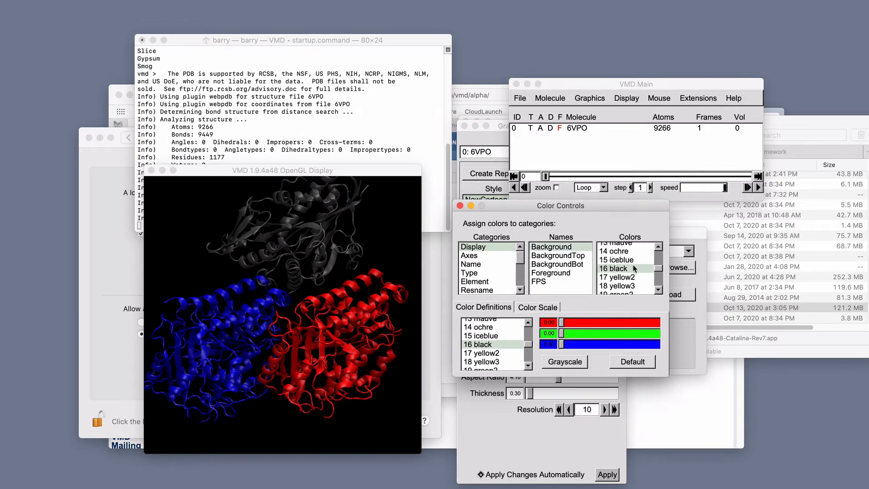
{"action": "scroll", "scroll_direction": "up", "scroll_amount": 3}
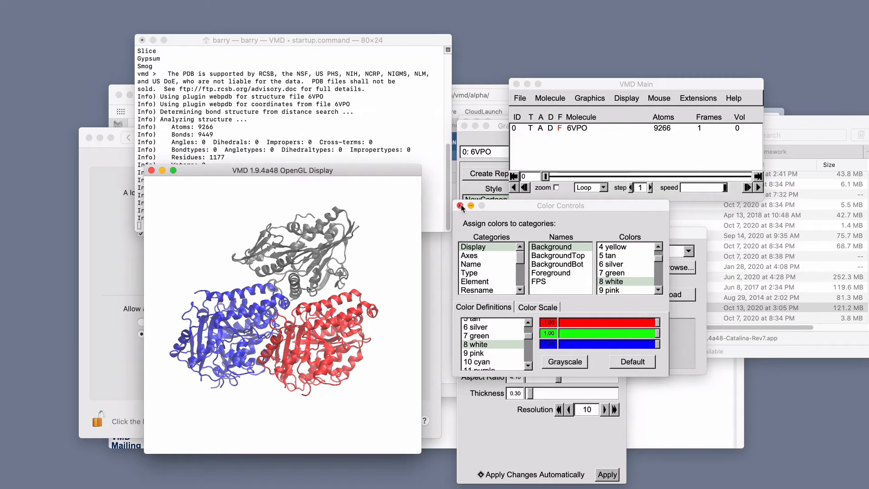
{"action": "left_click", "coordinate": [460, 207]}
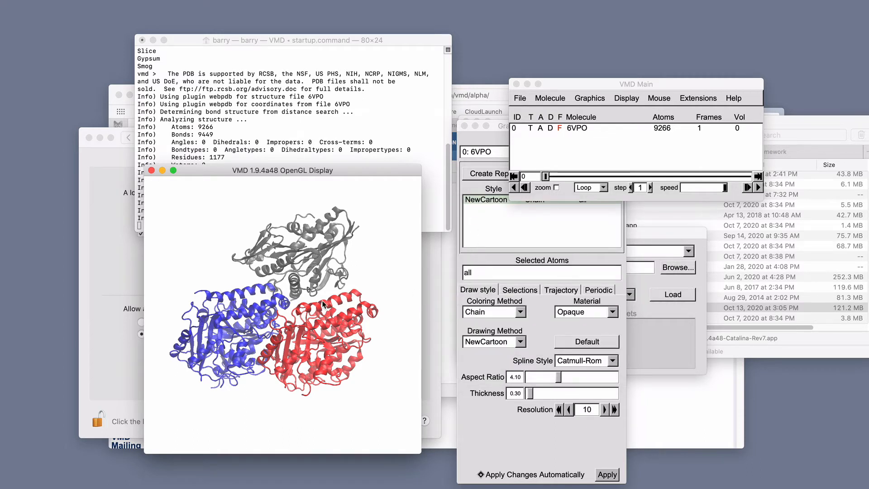
- Render the scene with the default renderer to vmdscene.tga
{"action": "left_click", "coordinate": [519, 99]}
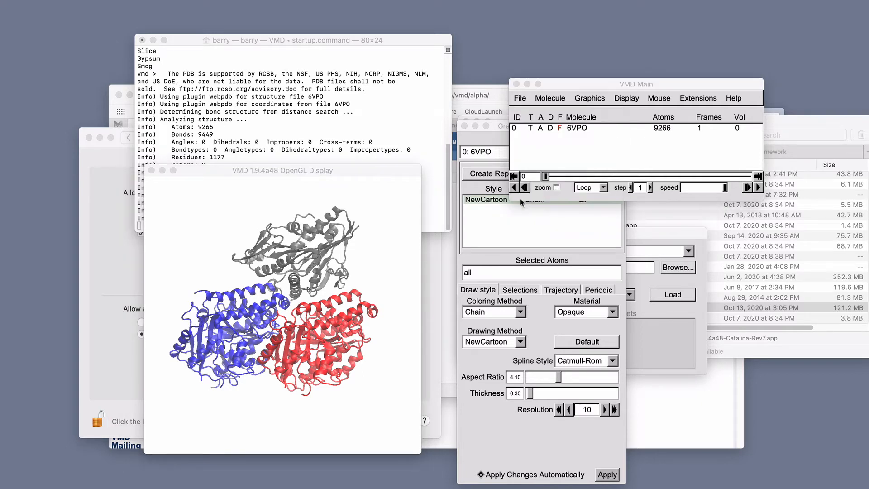
{"action": "mouse_move", "coordinate": [521, 203]}
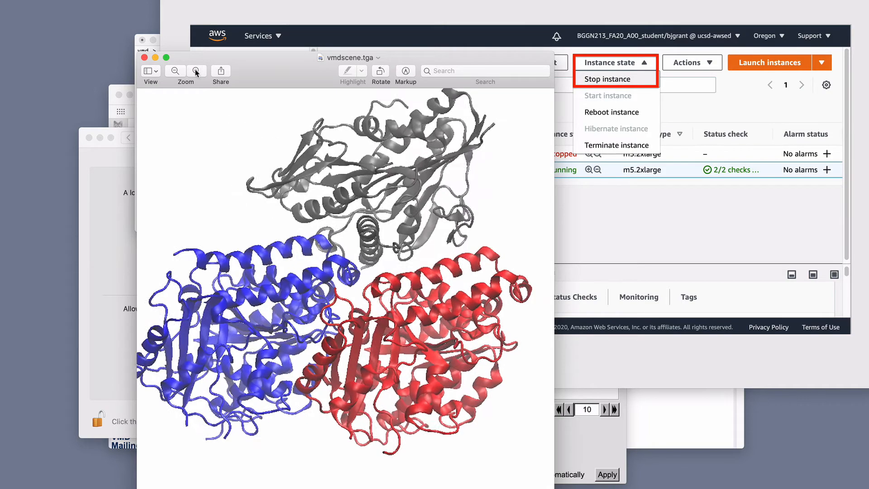
- Zoom in on vmdscene.tga in Preview to inspect its pixelation
{"action": "left_click", "coordinate": [195, 71]}
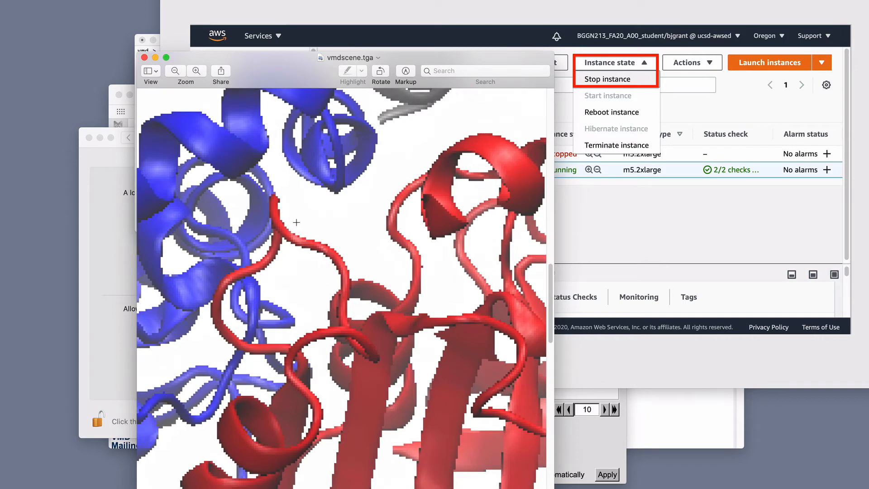
{"action": "mouse_move", "coordinate": [361, 344]}
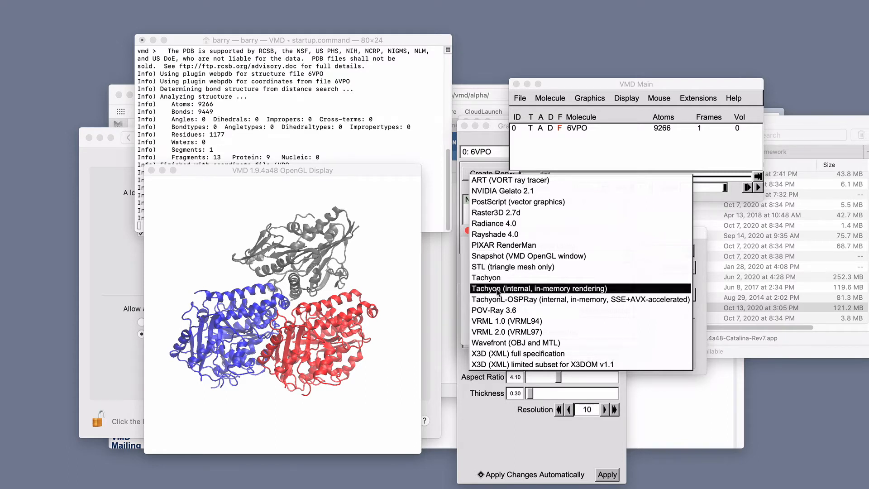
- Re-render vmdscene.tga using the internal in-memory Tachyon renderer
{"action": "left_click", "coordinate": [538, 288]}
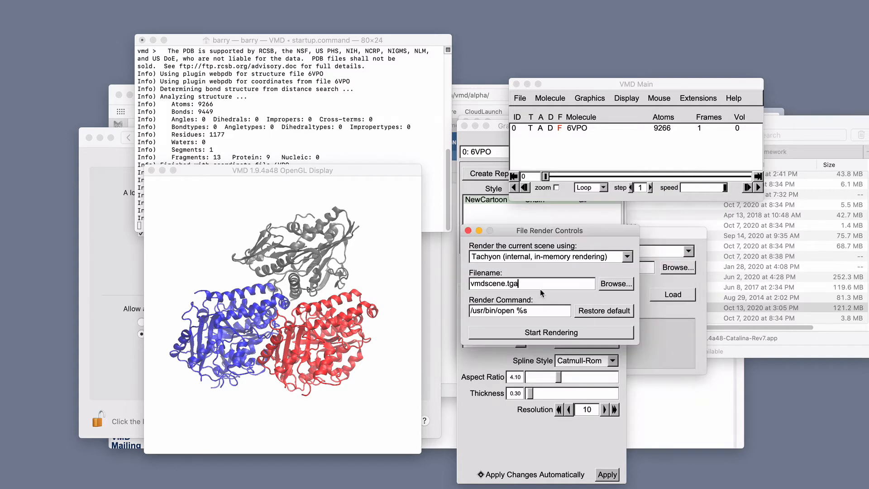
{"action": "left_click", "coordinate": [550, 332]}
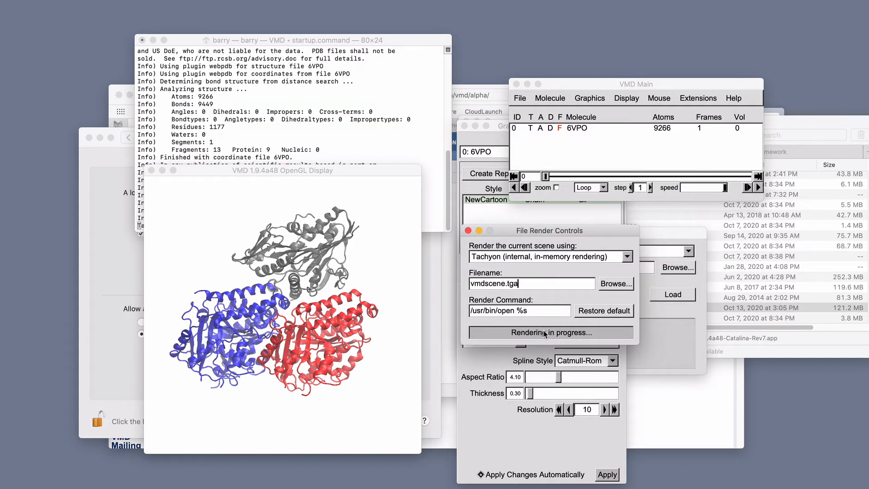
{"action": "mouse_move", "coordinate": [351, 146]}
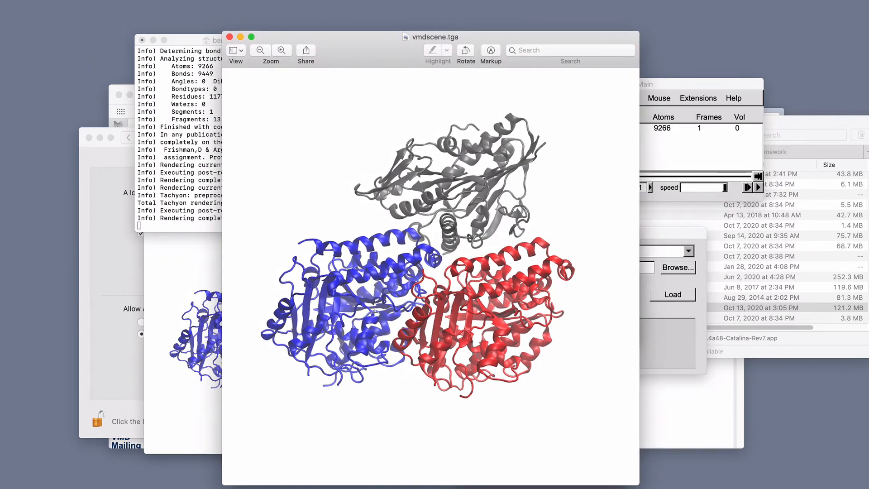
{"action": "mouse_move", "coordinate": [470, 304]}
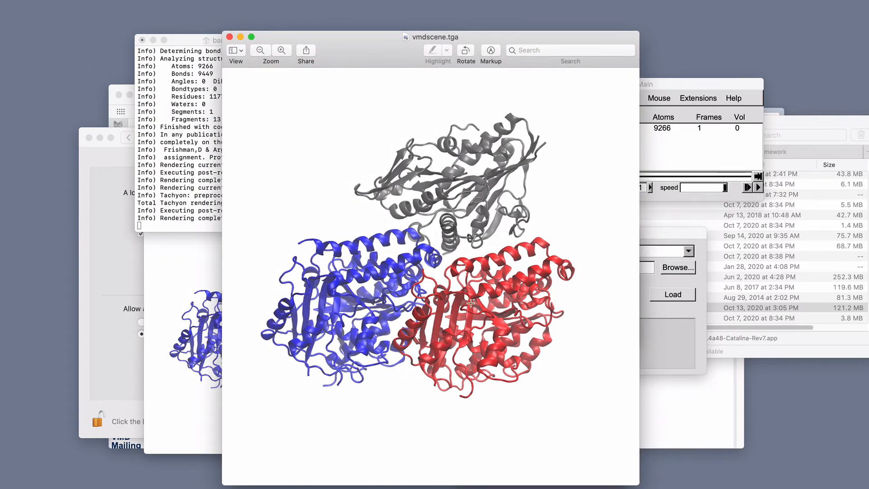
{"action": "left_click", "coordinate": [282, 50]}
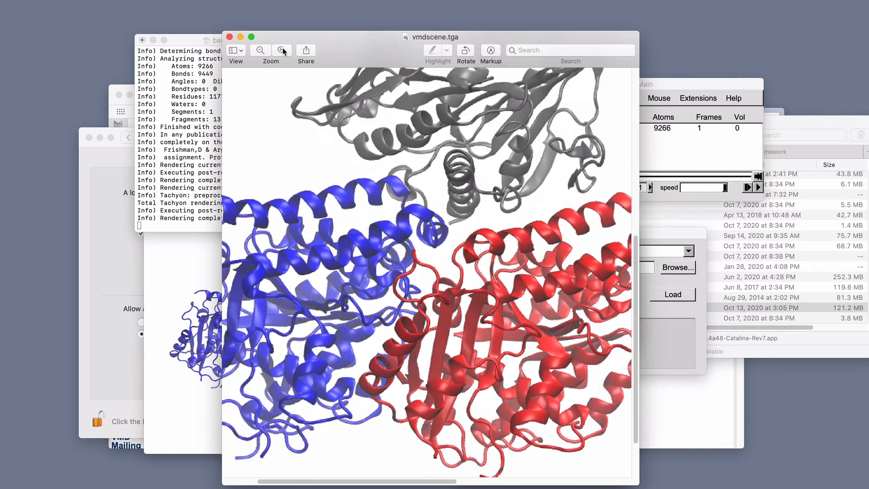
{"action": "left_click", "coordinate": [281, 49]}
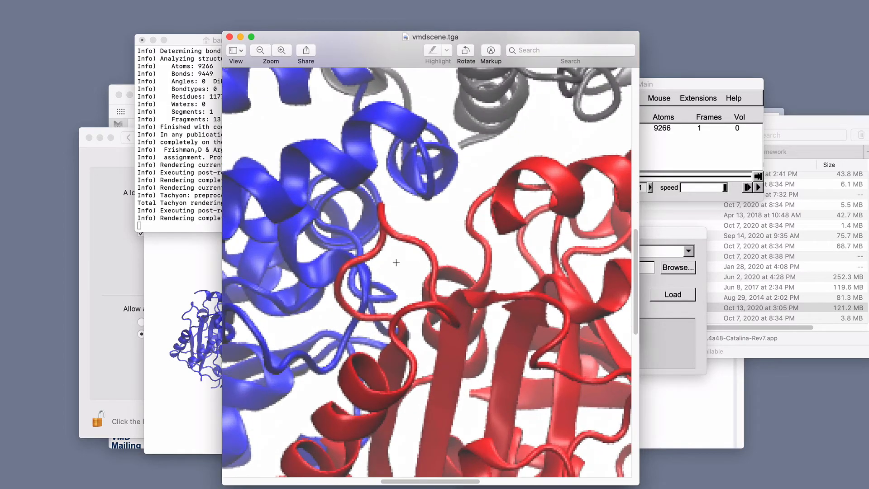
{"action": "mouse_move", "coordinate": [458, 318]}
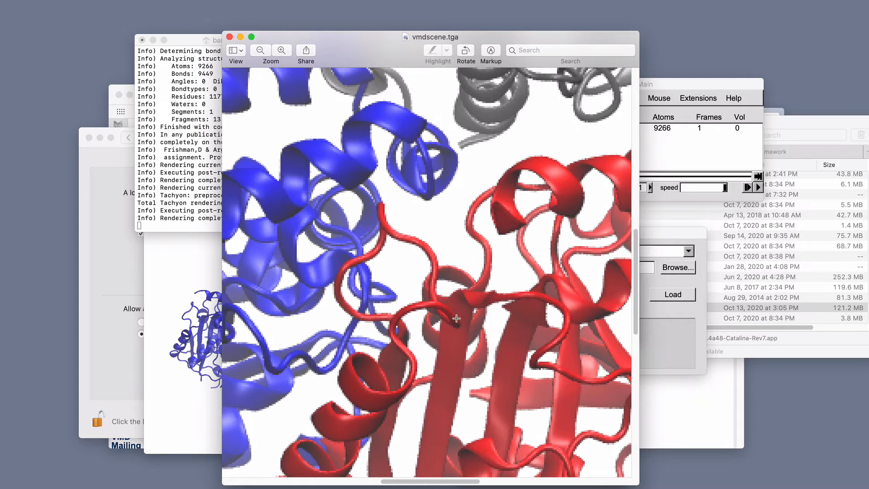
{"action": "mouse_move", "coordinate": [443, 300]}
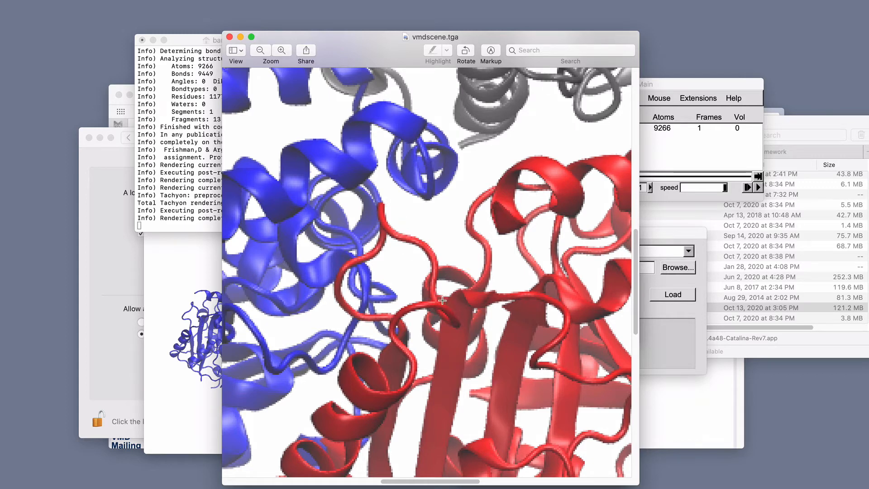
{"action": "mouse_move", "coordinate": [368, 190]}
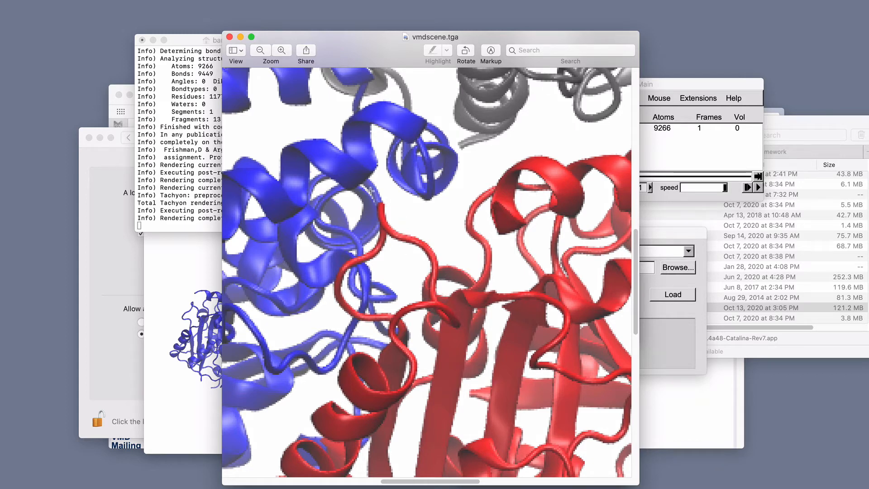
{"action": "left_click", "coordinate": [260, 49]}
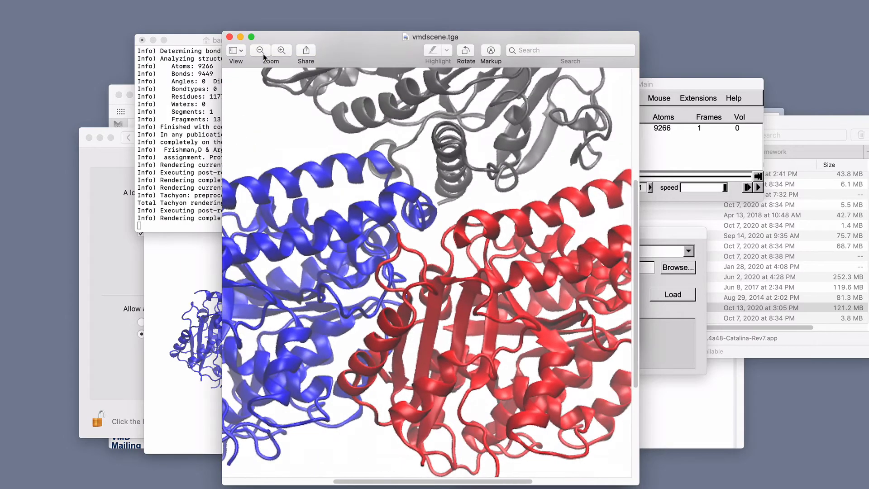
{"action": "left_click", "coordinate": [259, 50]}
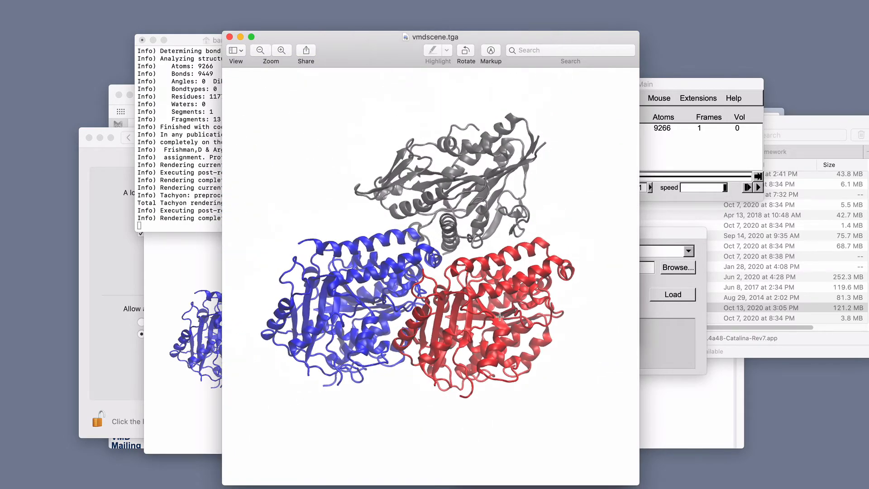
{"action": "mouse_move", "coordinate": [283, 128]}
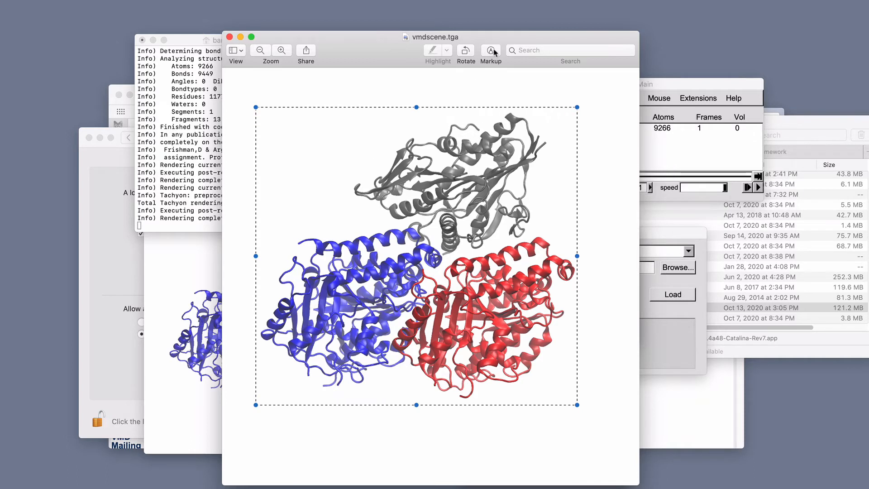
- Crop the rendered image to the selection around the protein
{"action": "left_click", "coordinate": [489, 49]}
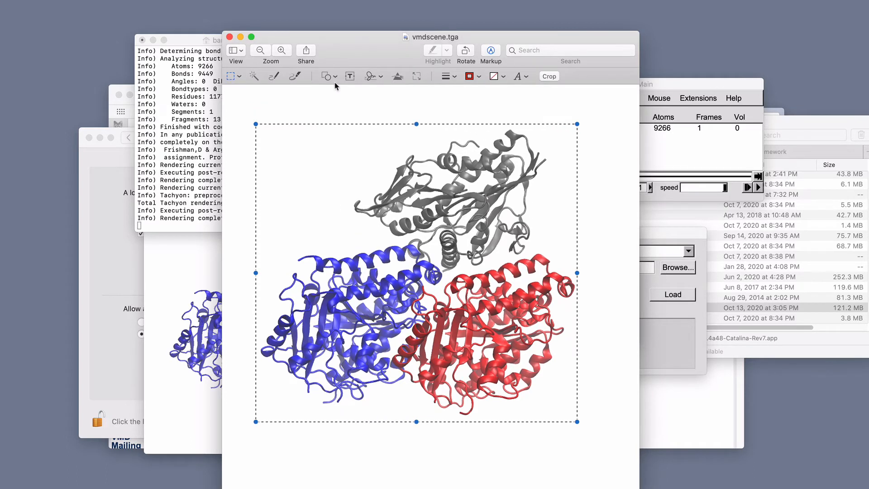
{"action": "mouse_move", "coordinate": [527, 111]}
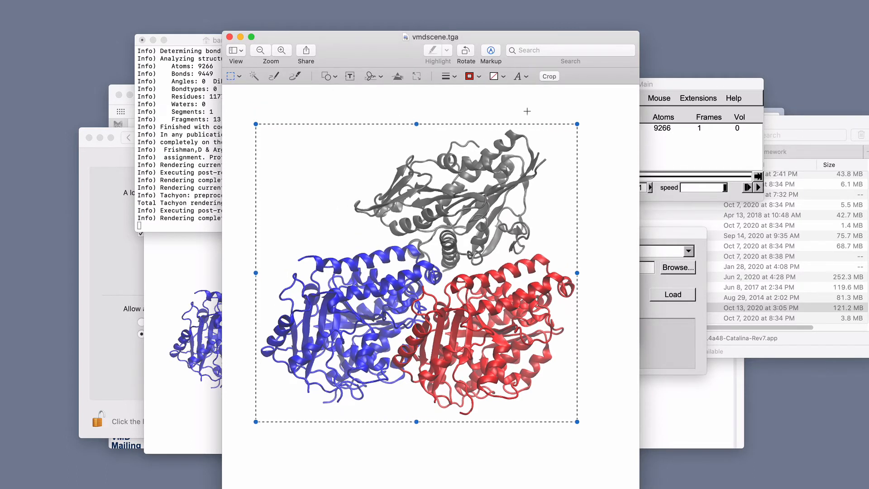
{"action": "left_click", "coordinate": [548, 76]}
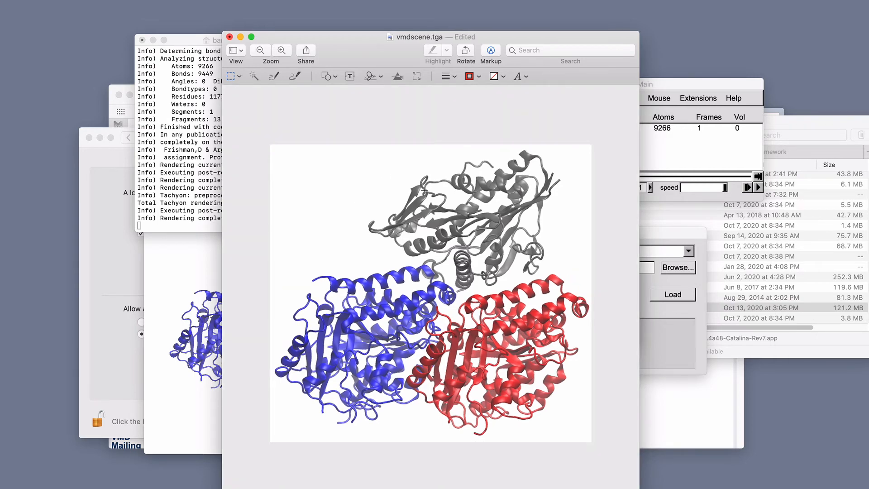
{"action": "mouse_move", "coordinate": [266, 121]}
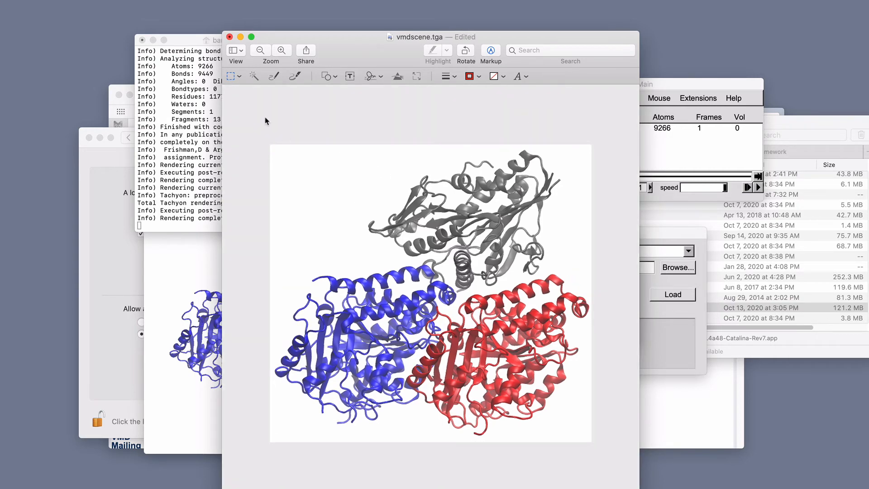
{"action": "mouse_move", "coordinate": [267, 118]}
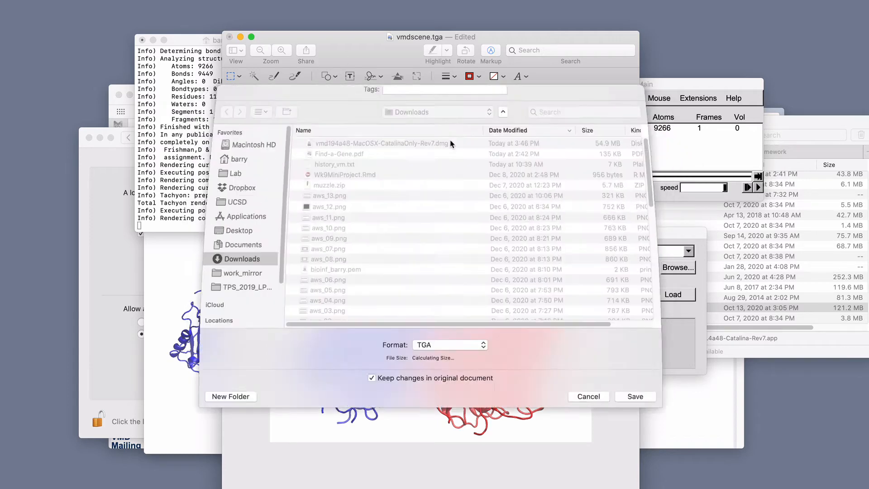
- Export the cropped image from Preview as the TIFF file myimg.tiff
{"action": "left_click", "coordinate": [450, 344]}
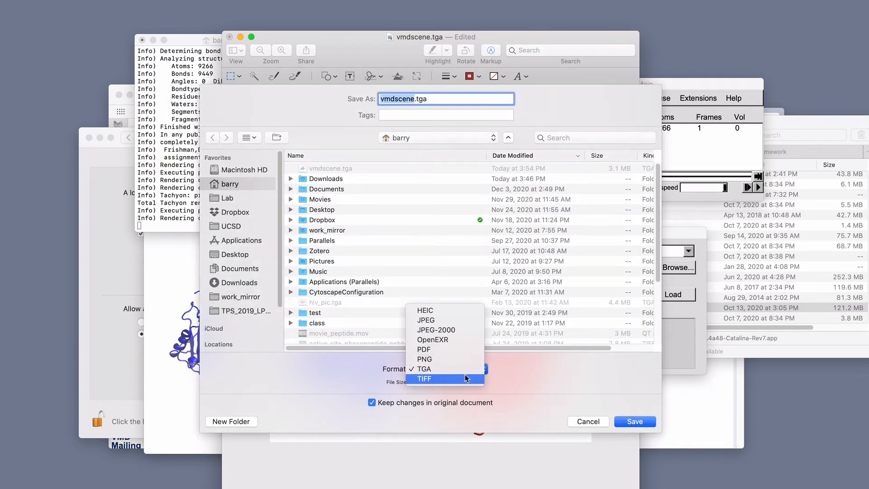
{"action": "mouse_move", "coordinate": [458, 384]}
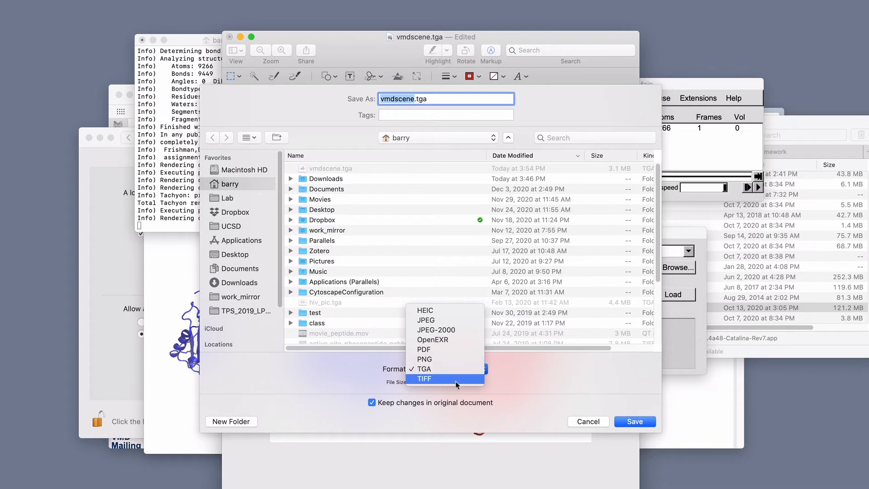
{"action": "left_click", "coordinate": [425, 379]}
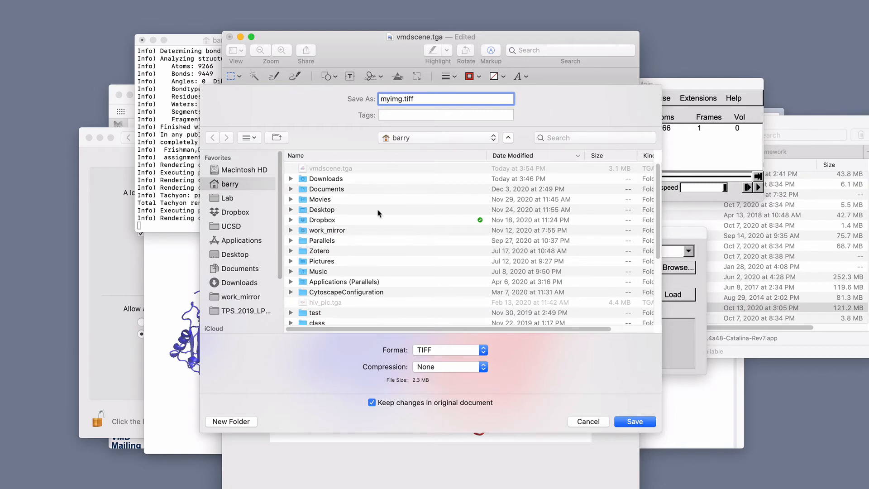
{"action": "left_click", "coordinate": [322, 210]}
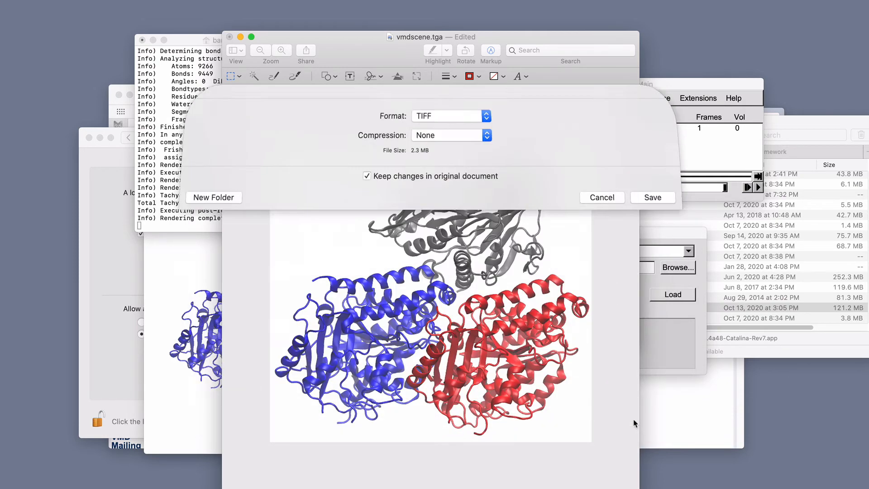
{"action": "left_click", "coordinate": [652, 197]}
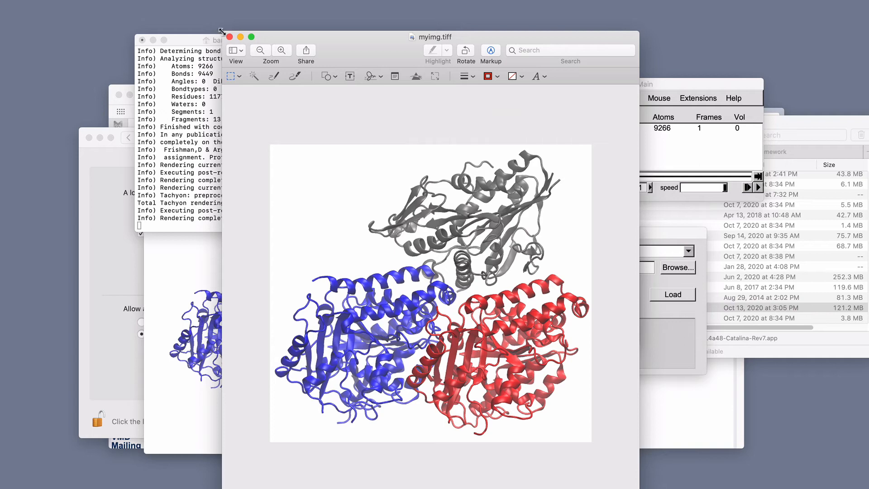
{"action": "mouse_move", "coordinate": [229, 37]}
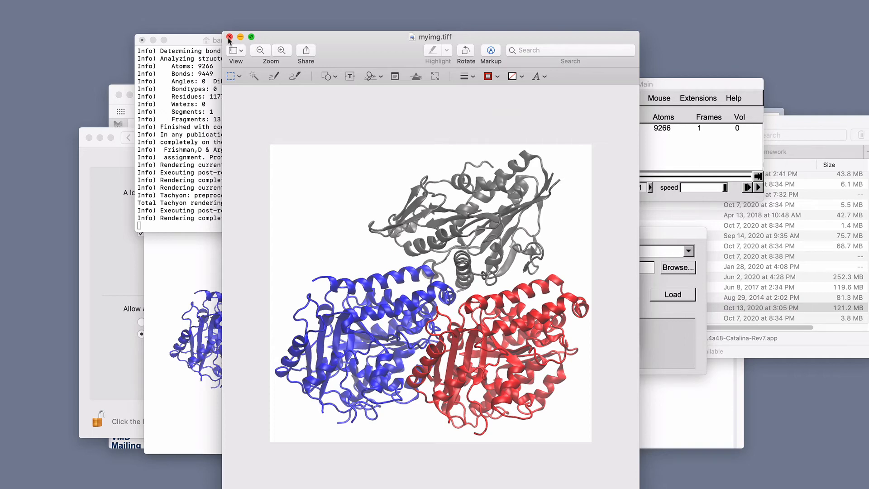
- Close the Preview window showing the rendered 6VPO image
{"action": "left_click", "coordinate": [229, 37]}
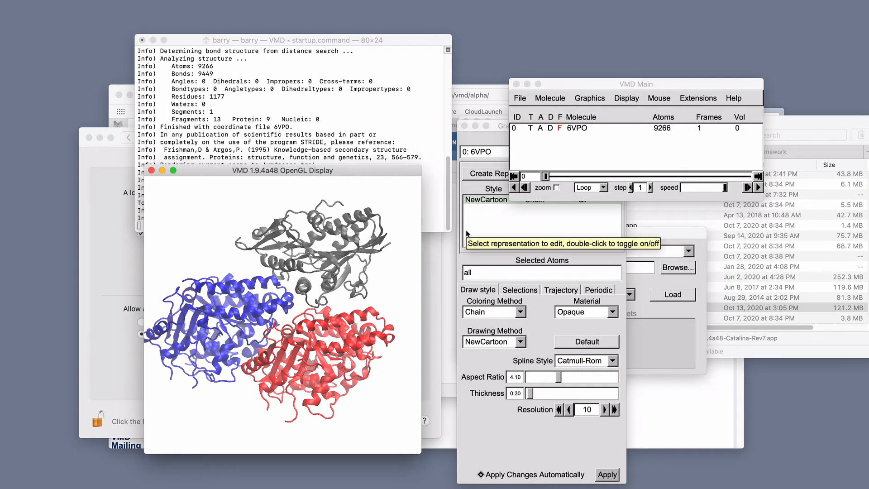
{"action": "mouse_move", "coordinate": [643, 237]}
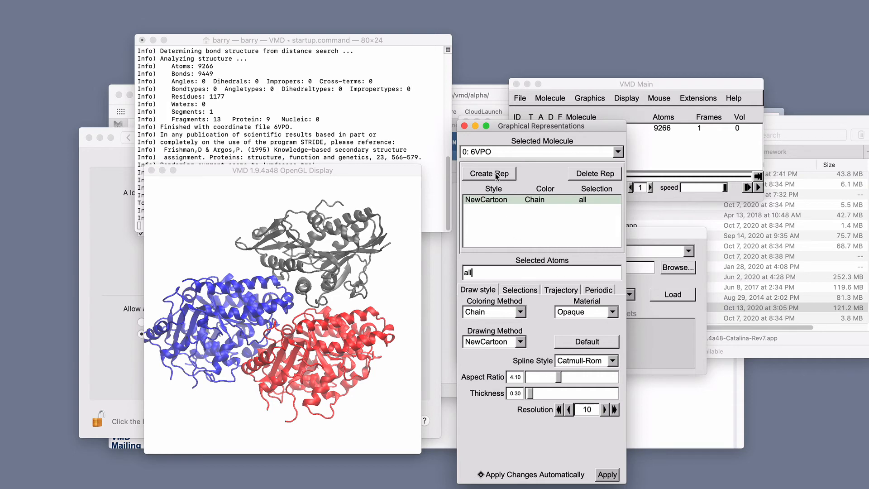
- Create a 'not protein' representation drawn as VDW spheres, colored by Name
{"action": "left_click", "coordinate": [489, 174]}
{"action": "type", "text": "not"}
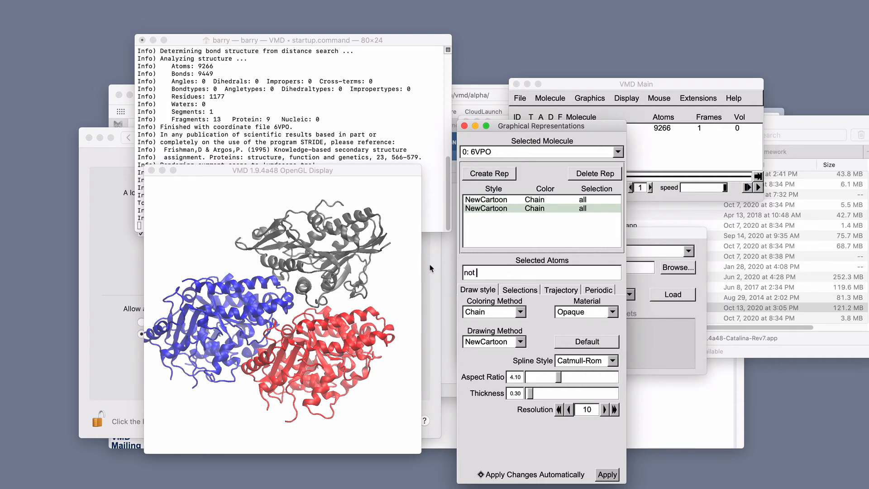
{"action": "type", "text": "protein"}
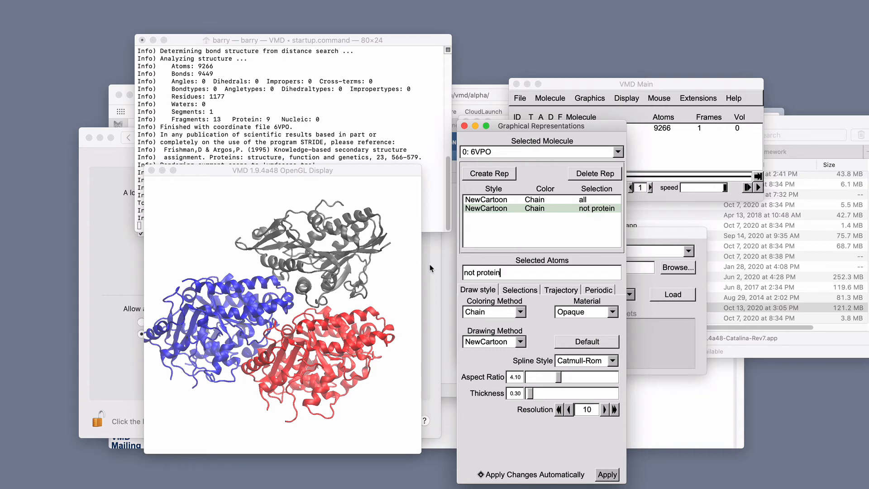
{"action": "left_click", "coordinate": [494, 341]}
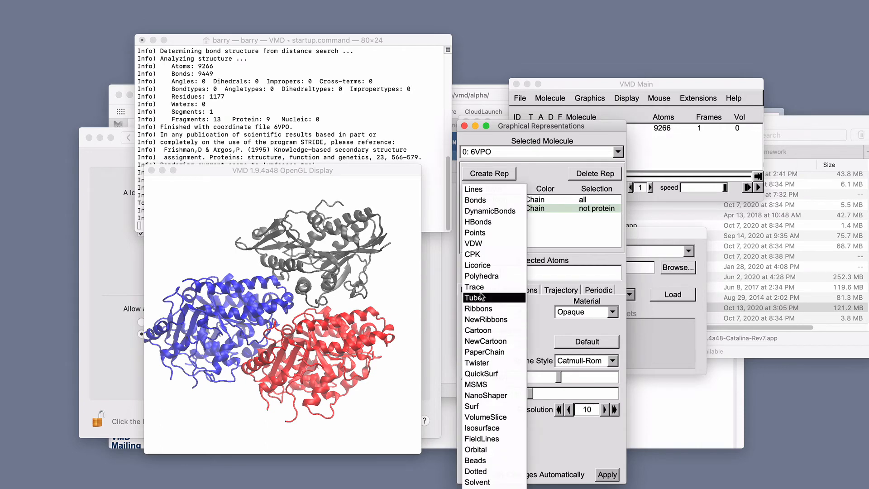
{"action": "left_click", "coordinate": [473, 243]}
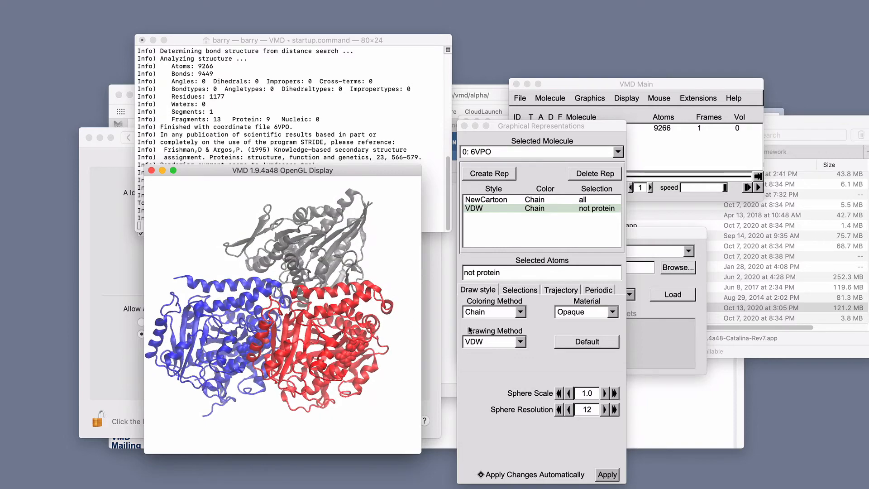
{"action": "left_click", "coordinate": [494, 312]}
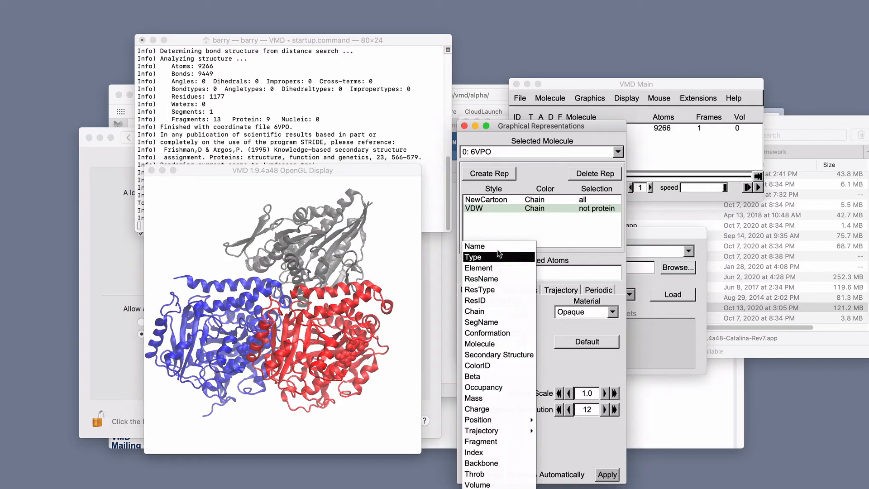
{"action": "left_click", "coordinate": [475, 246]}
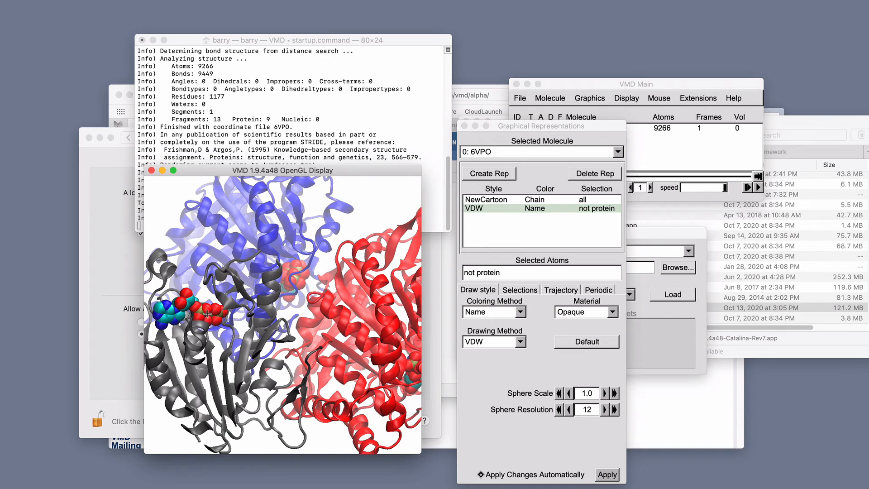
- Pick a ligand atom (N3B, index 9242), then zoom out to the full complex
{"action": "left_click", "coordinate": [212, 316]}
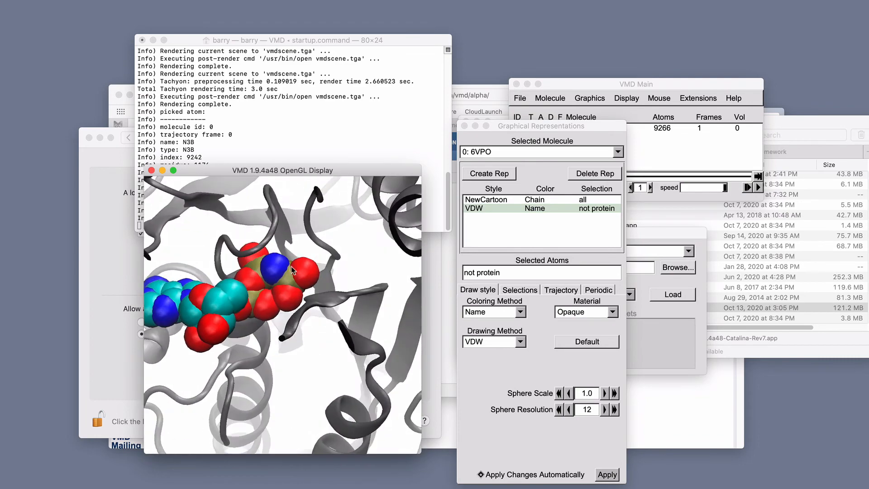
{"action": "mouse_move", "coordinate": [275, 271]}
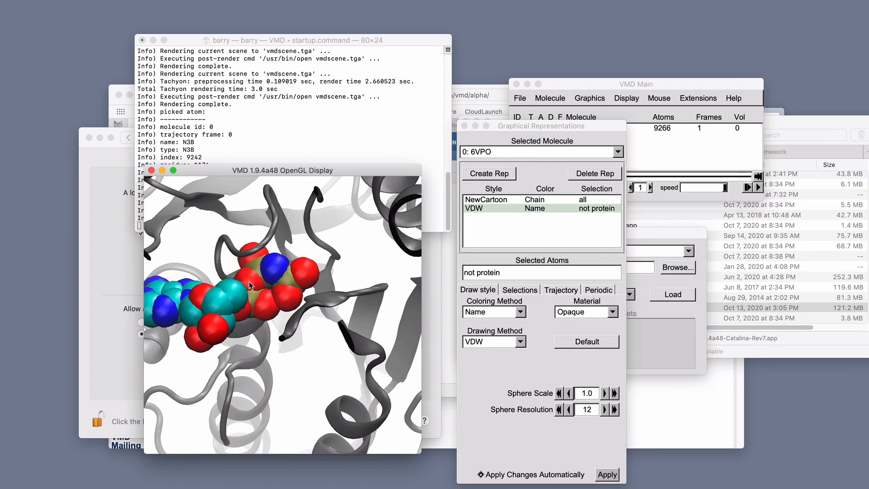
{"action": "mouse_move", "coordinate": [309, 334]}
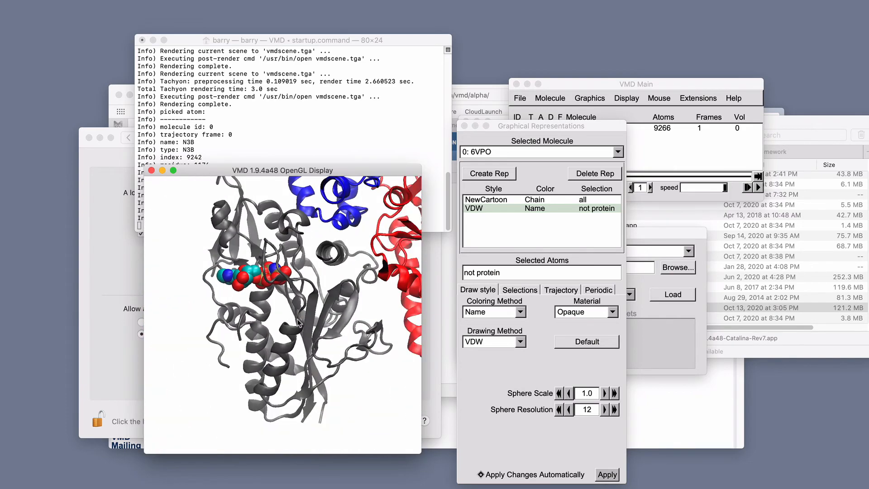
{"action": "left_click_drag", "start_coordinate": [283, 277], "coordinate": [283, 344]}
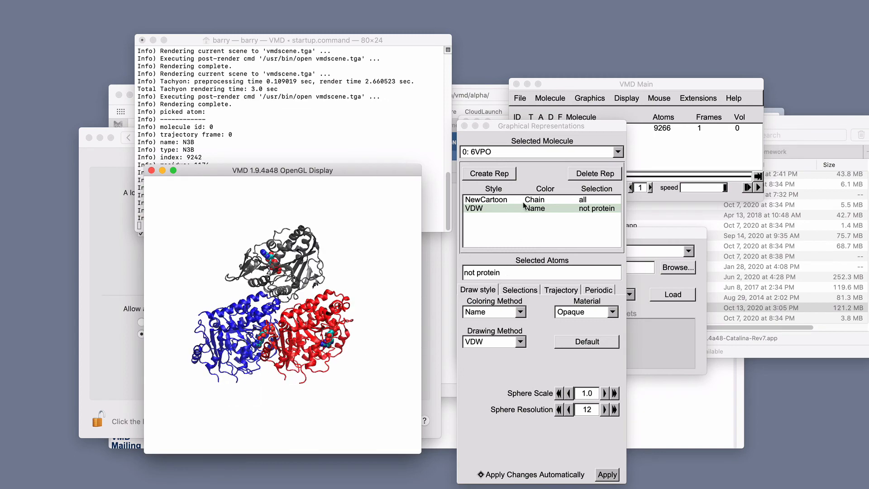
- Create a third representation selecting 'not chain C', drawn as VDW spheres
{"action": "left_click", "coordinate": [489, 173]}
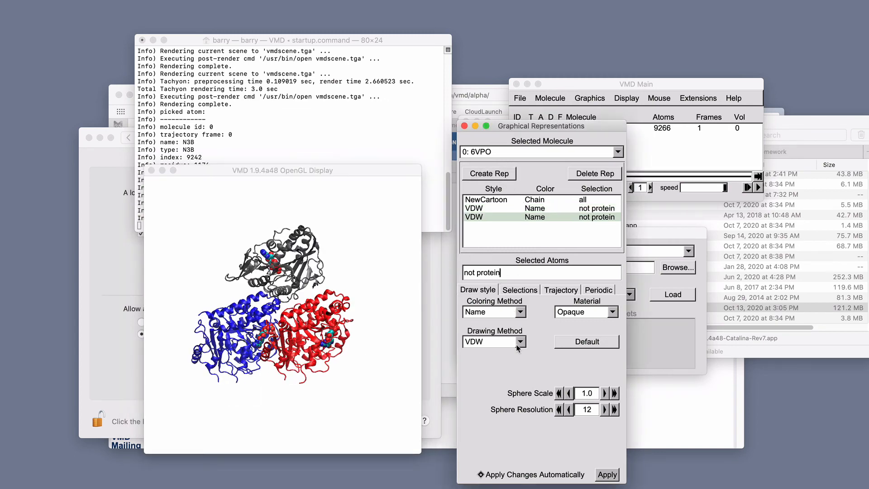
{"action": "left_click", "coordinate": [492, 341]}
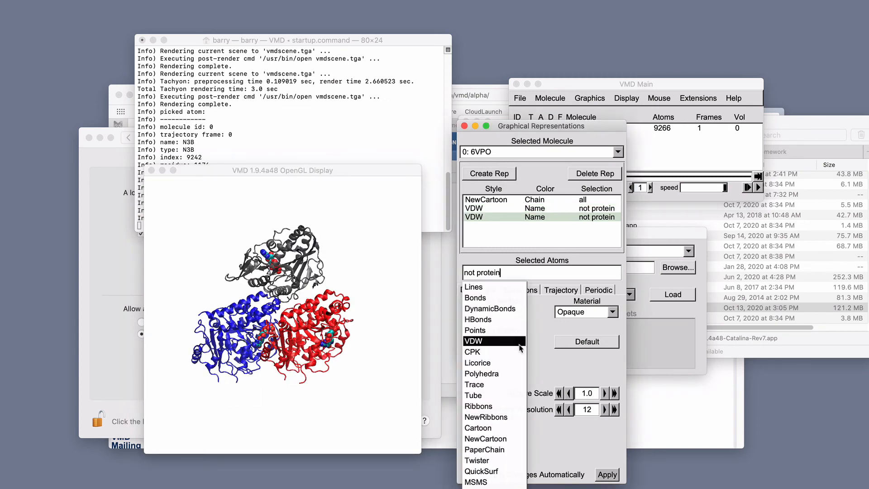
{"action": "left_click", "coordinate": [473, 341]}
{"action": "type", "text": "chai"}
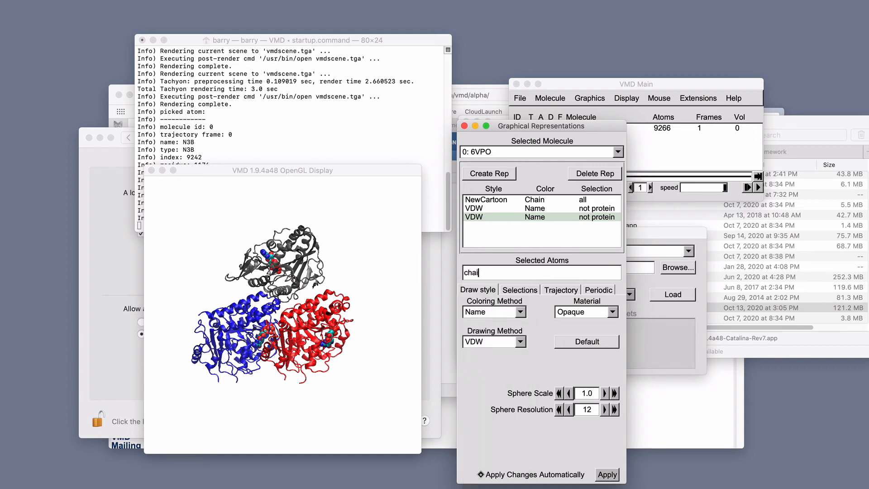
{"action": "type", "text": "n C"}
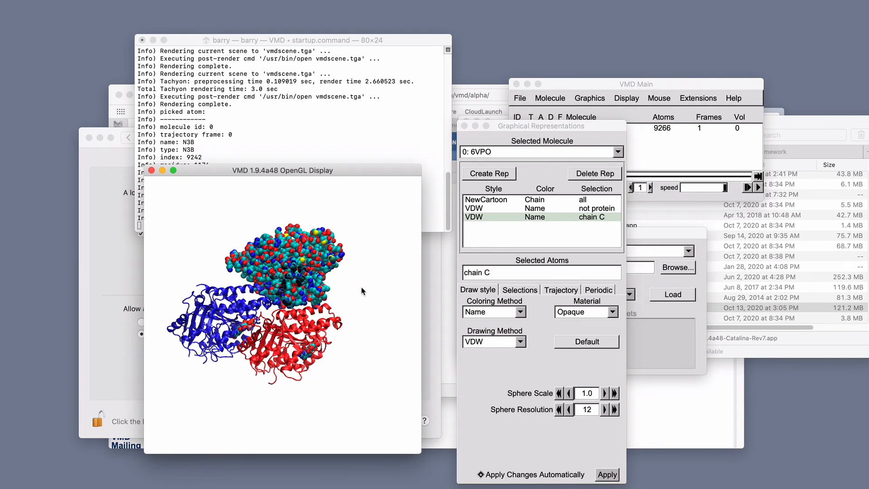
{"action": "left_click", "coordinate": [493, 342]}
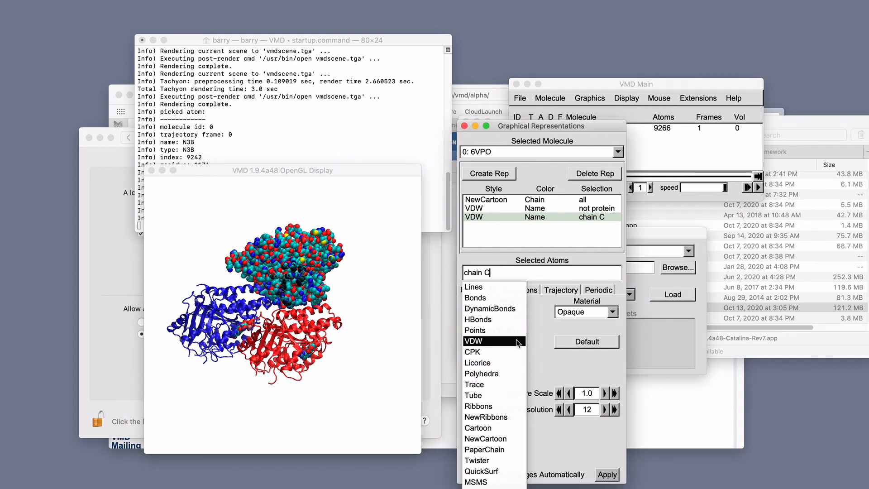
{"action": "mouse_move", "coordinate": [493, 331]}
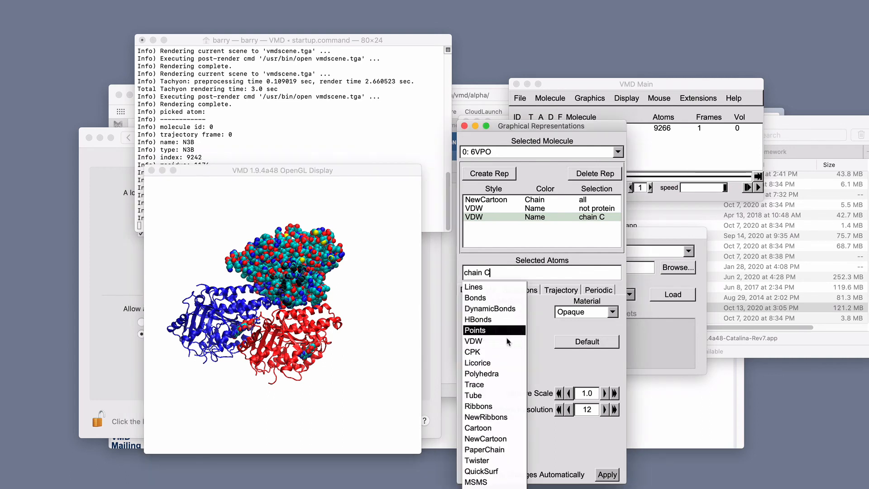
{"action": "left_click", "coordinate": [474, 341]}
{"action": "type", "text": "not "}
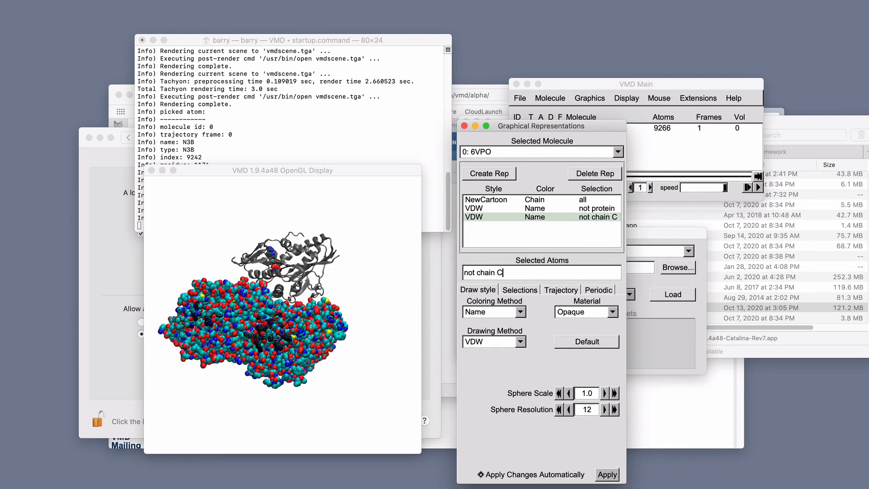
{"action": "left_click", "coordinate": [493, 341]}
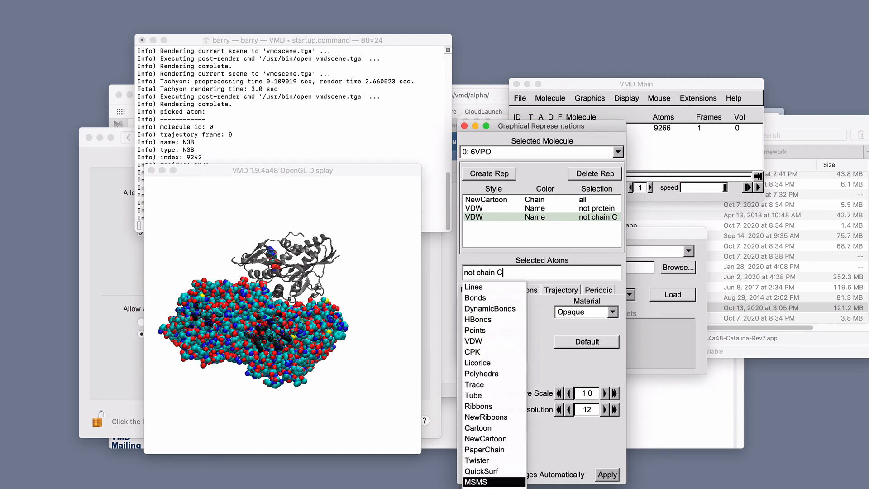
- Draw the not-chain-C representation as Surf, colored by Chain
{"action": "left_click", "coordinate": [481, 341]}
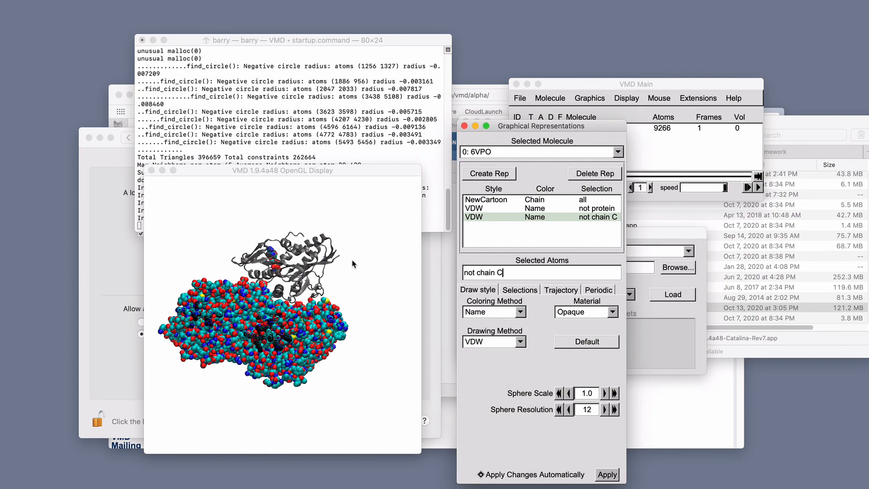
{"action": "left_click", "coordinate": [493, 342]}
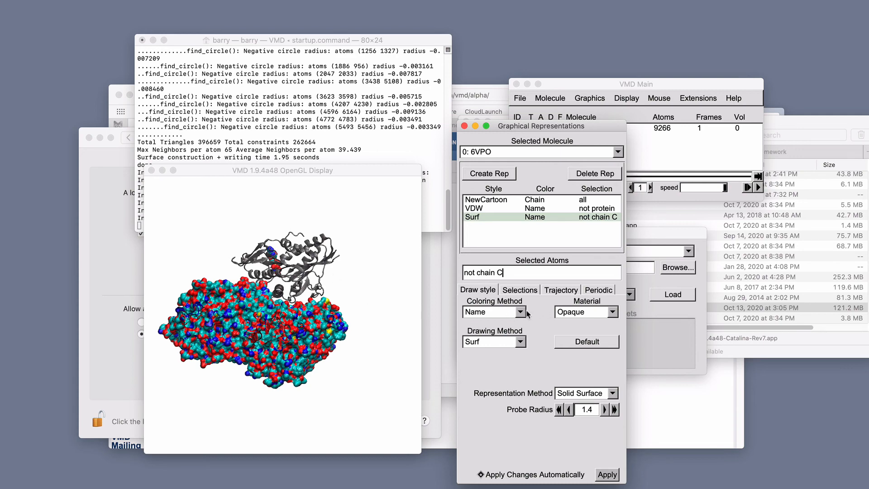
{"action": "left_click", "coordinate": [493, 312]}
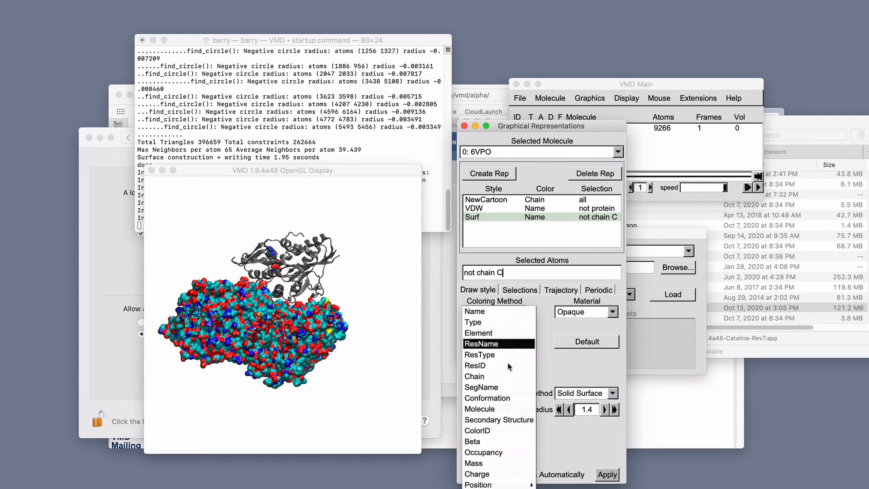
{"action": "left_click", "coordinate": [474, 377]}
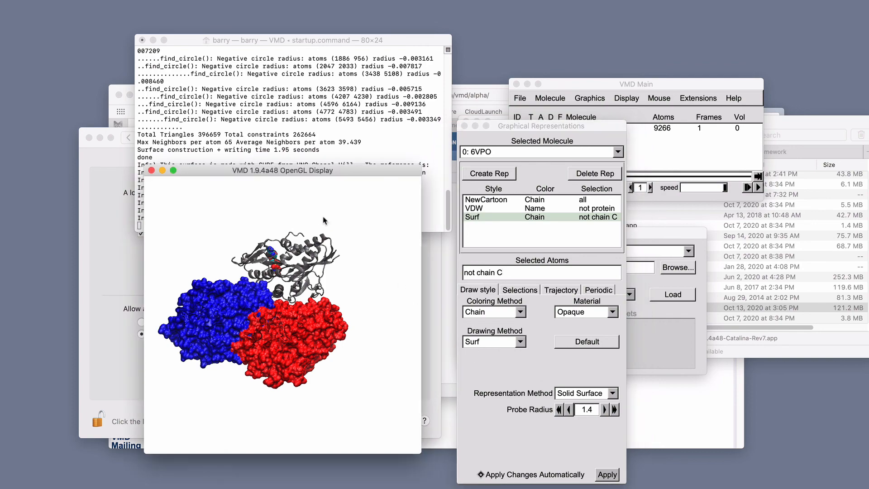